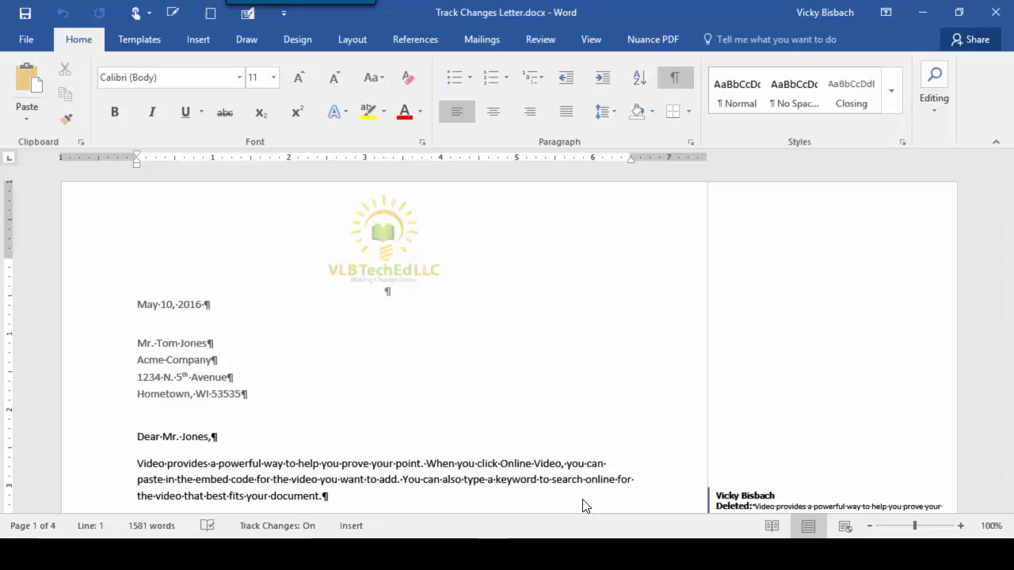
mouse_move(472, 282)
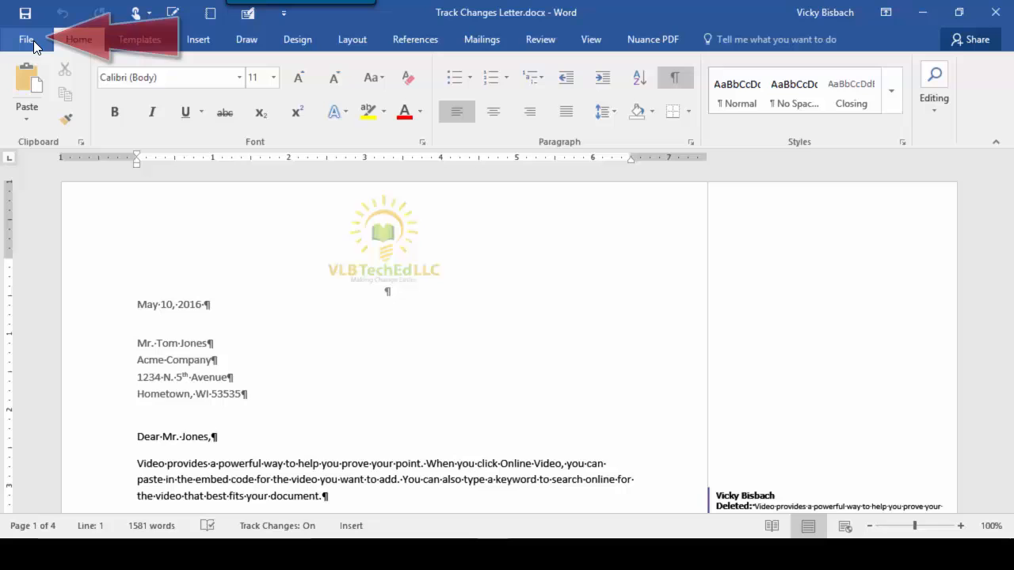
Show the File Info page with the Track Changes Letter's properties, dates and author.
click(25, 38)
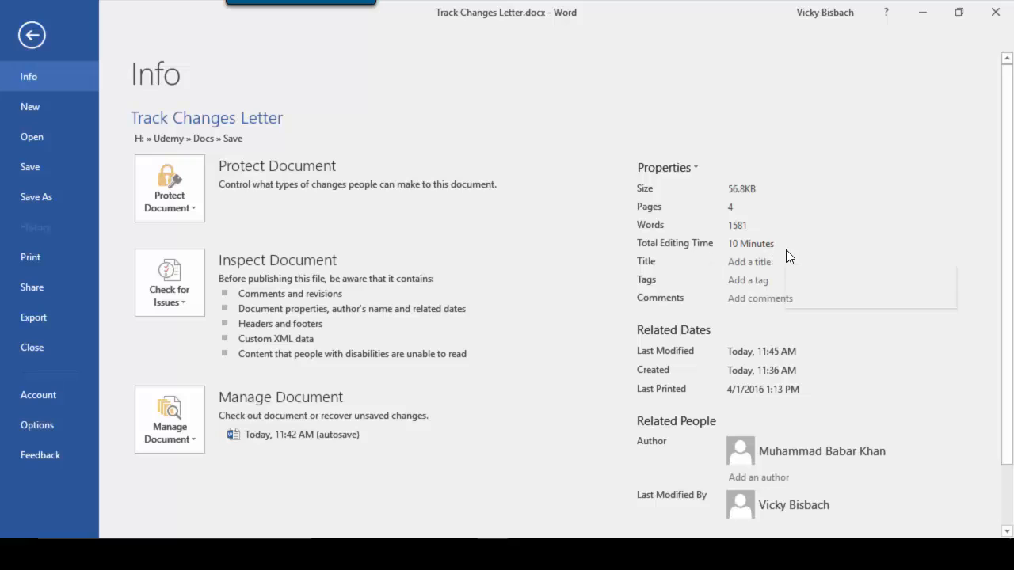
mouse_move(657, 368)
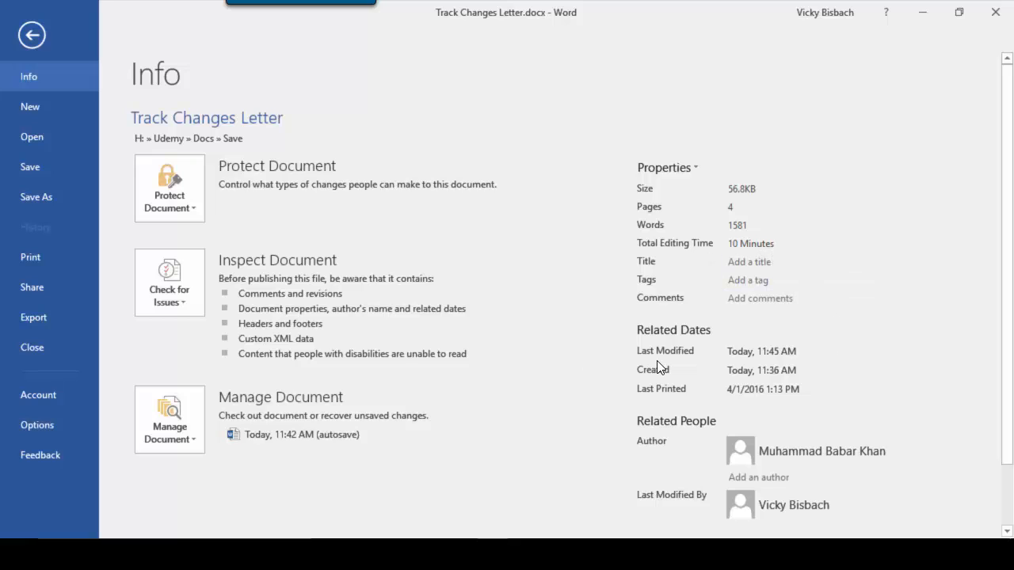
mouse_move(625, 383)
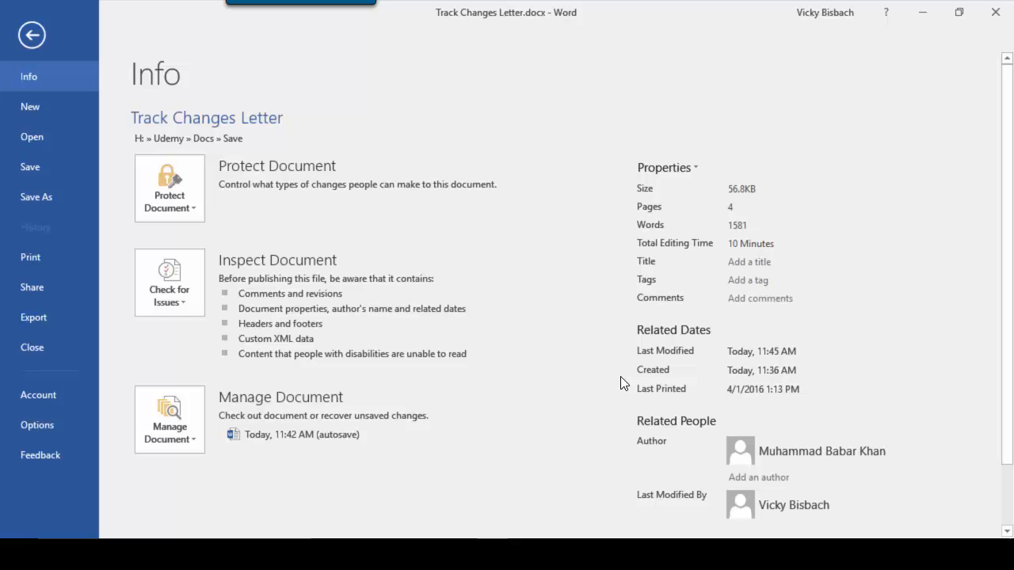
Go back to the letter and look over its tracked deletions and added comment.
click(32, 35)
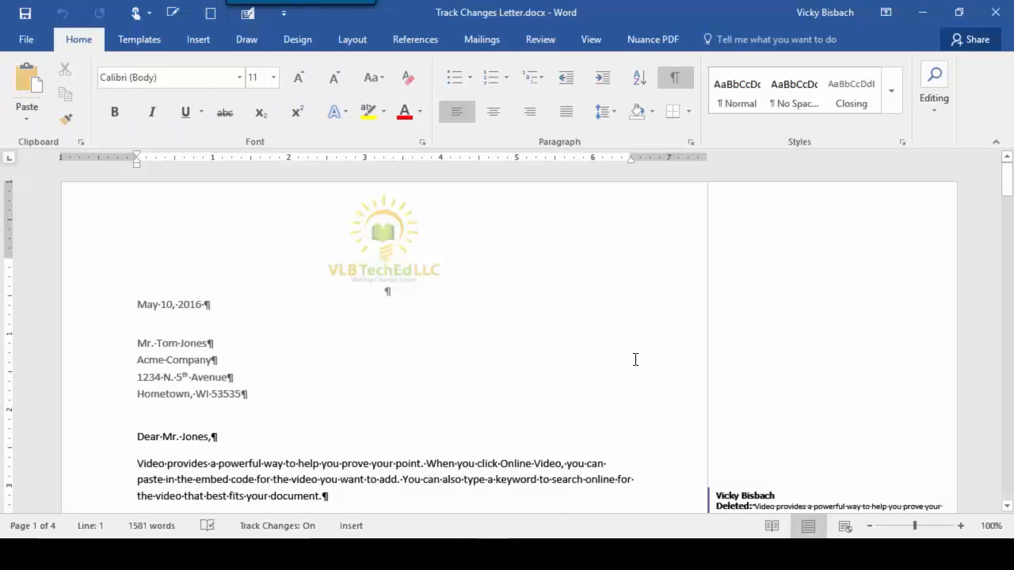
scroll(down, 3)
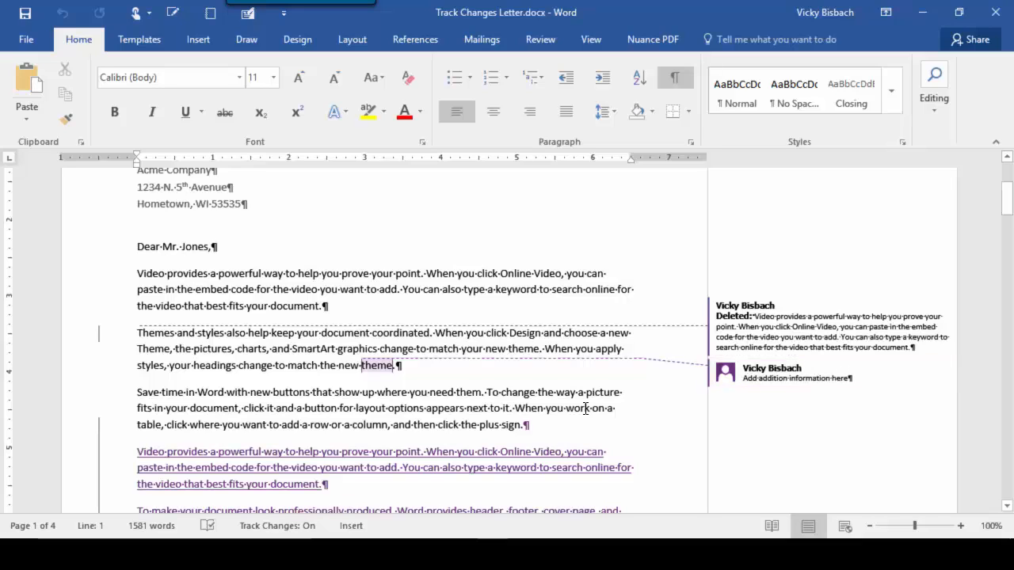
mouse_move(579, 396)
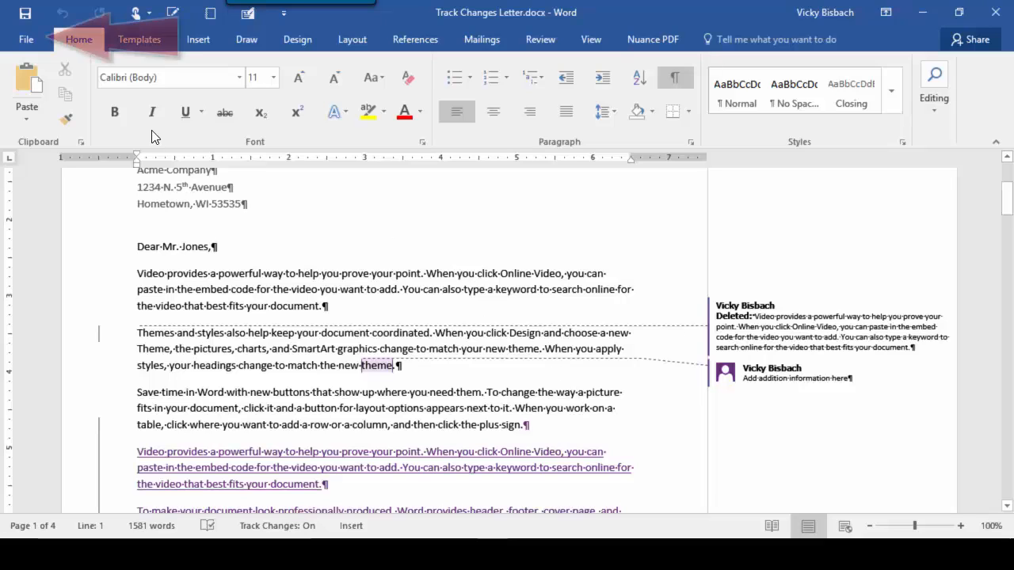
Launch the Document Inspector via Check for Issues and review its content categories.
click(26, 38)
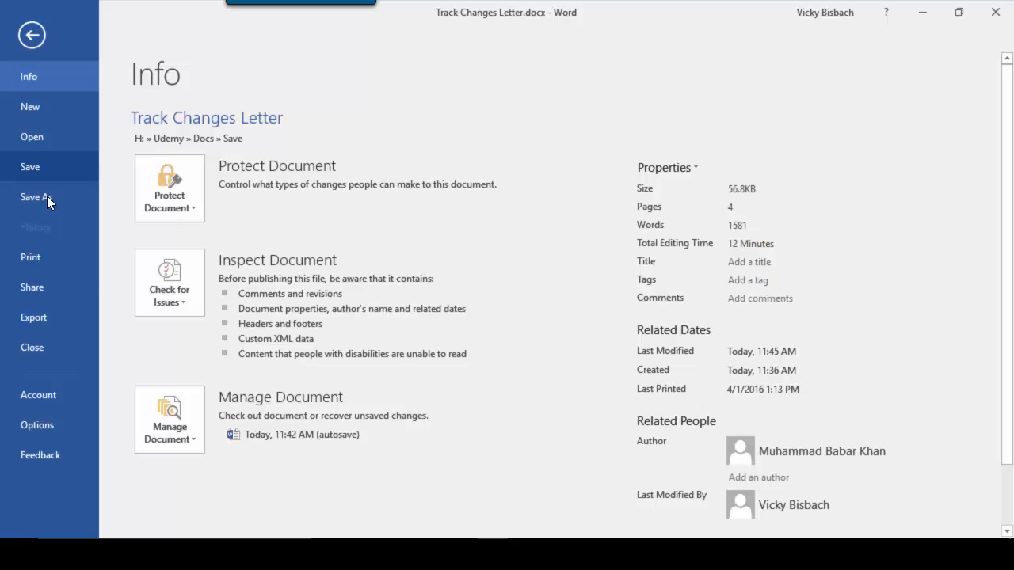
click(168, 285)
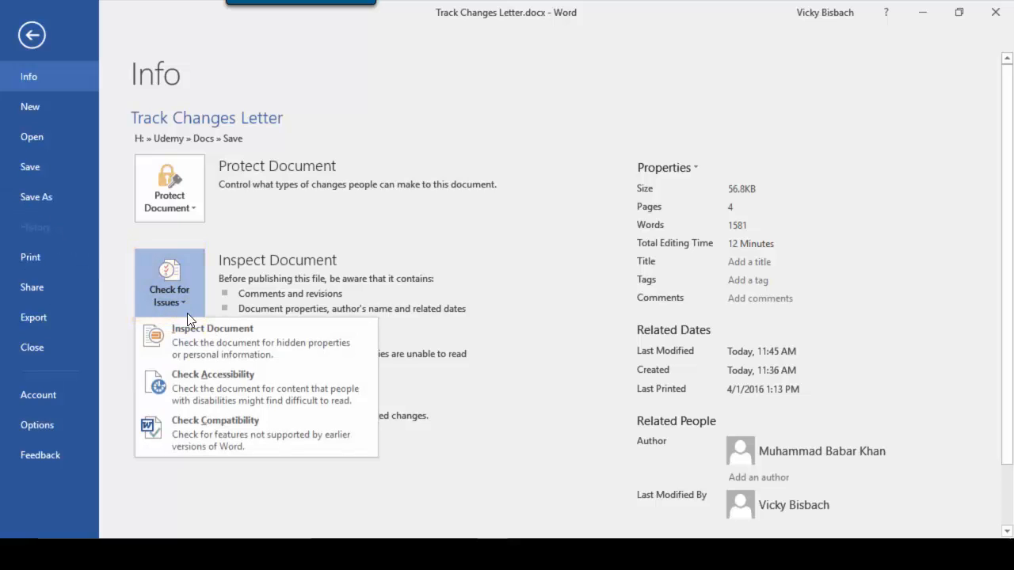
click(212, 328)
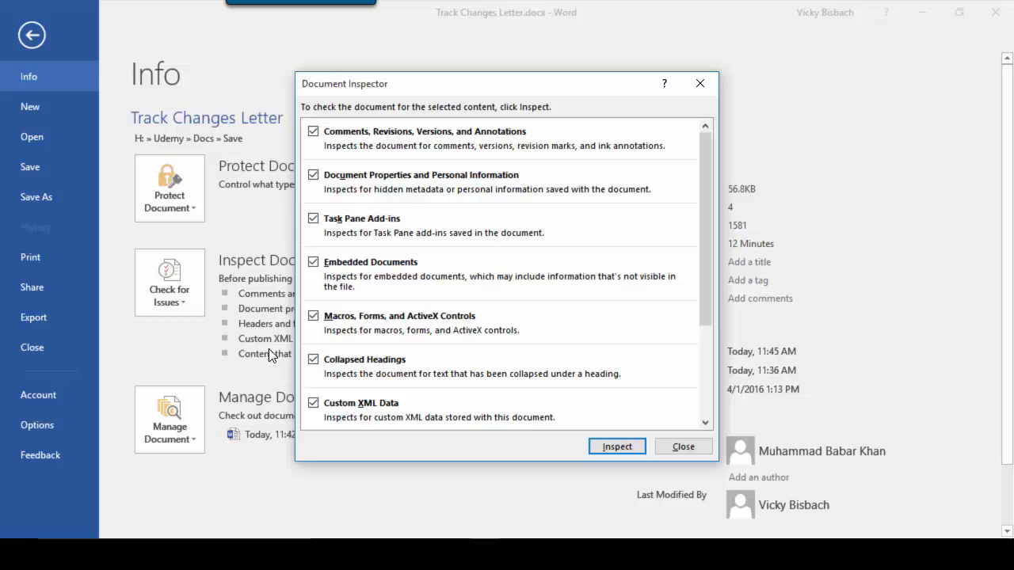
scroll(down, 3)
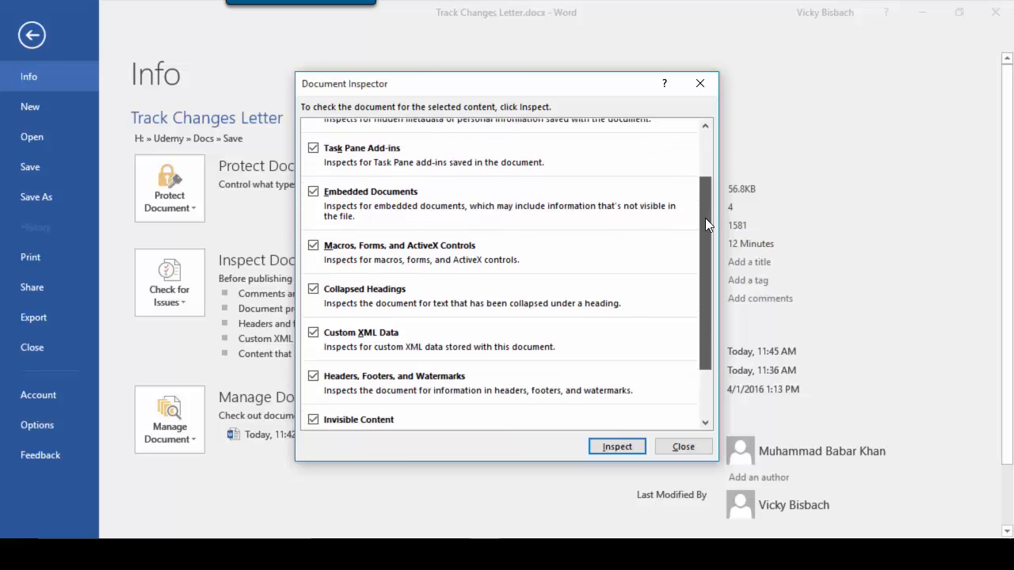
scroll(down, 3)
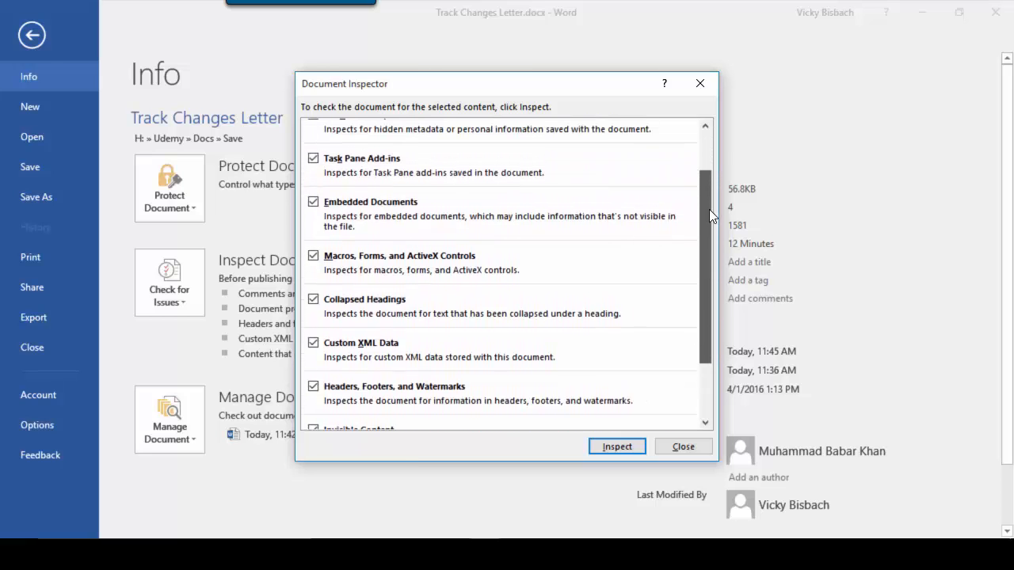
scroll(up, 3)
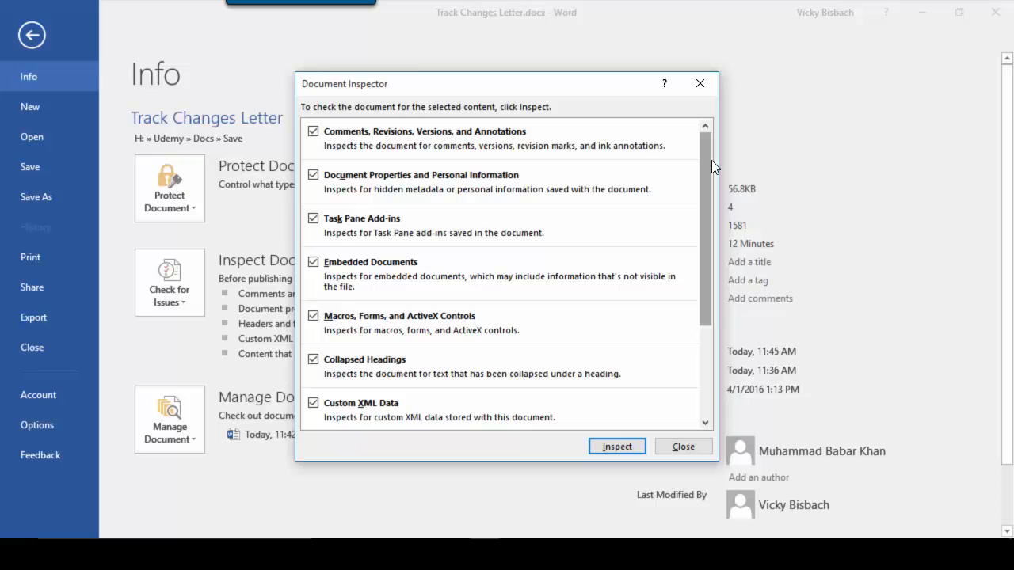
Run the inspection and remove all Document Properties and Personal Information.
click(616, 447)
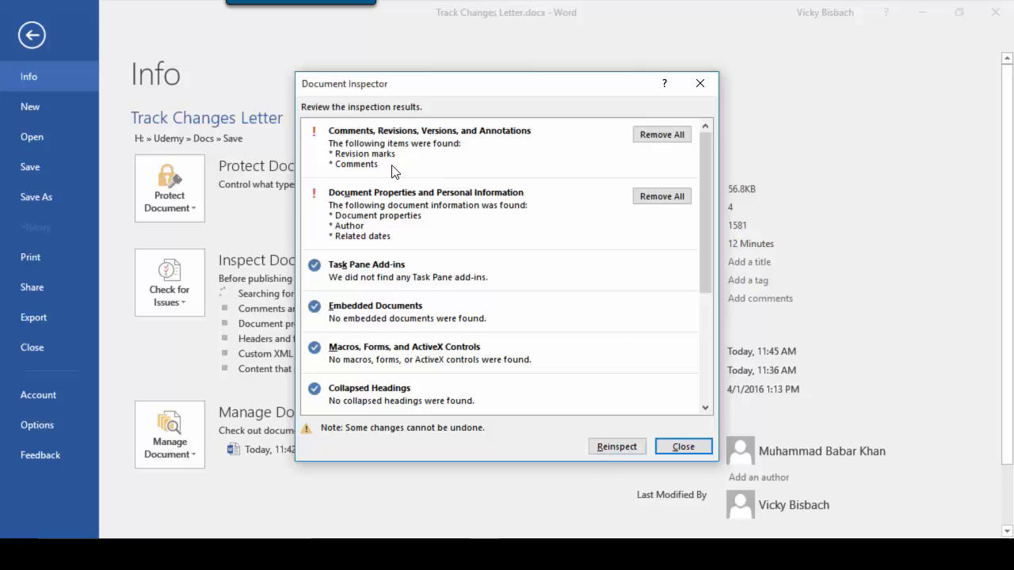
mouse_move(428, 181)
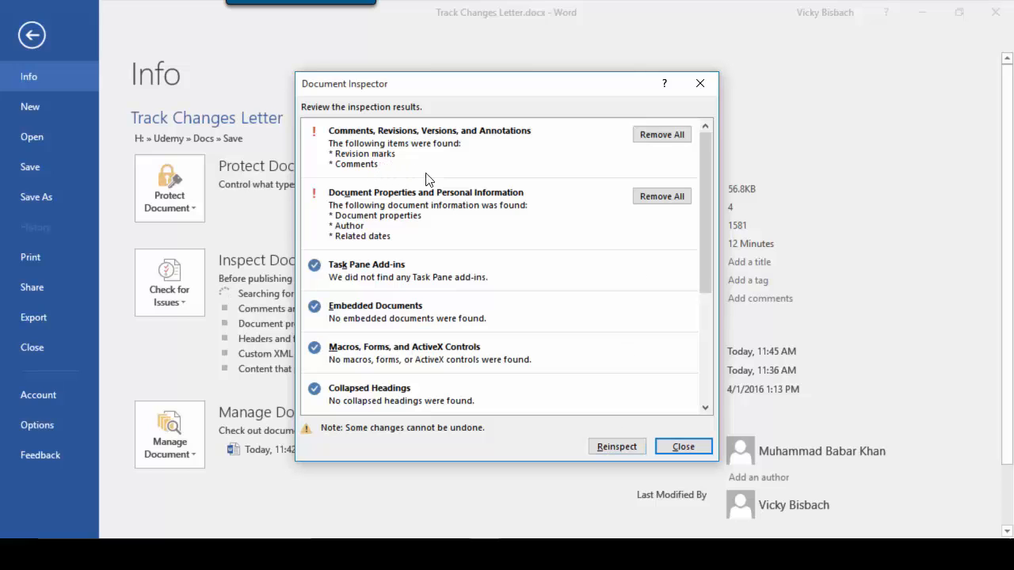
mouse_move(551, 241)
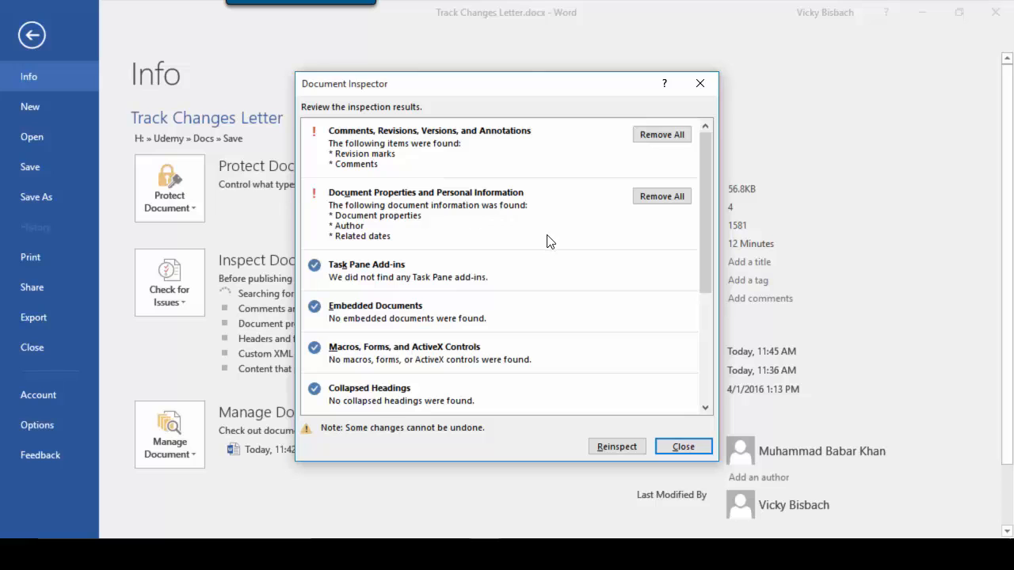
scroll(down, 3)
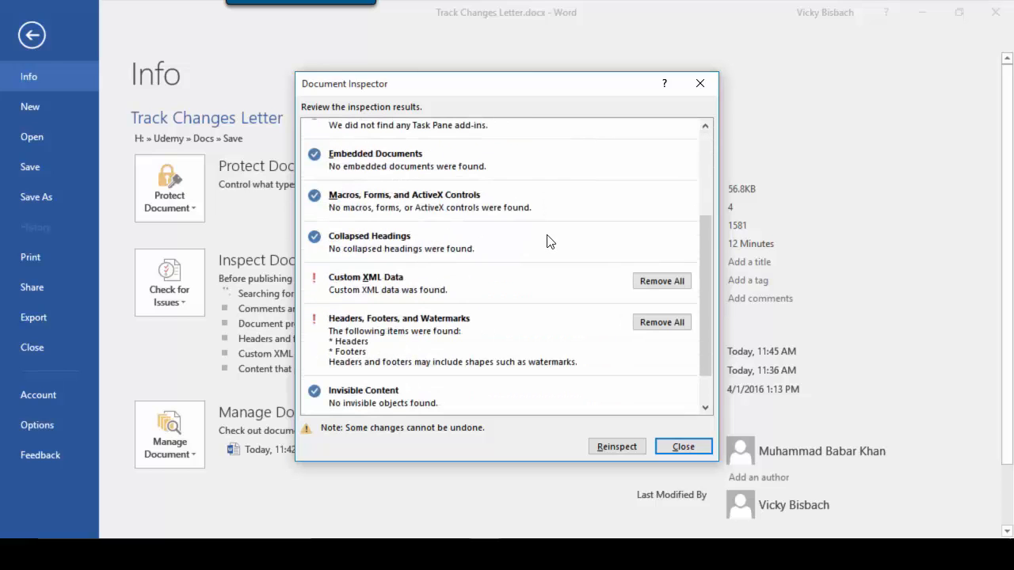
mouse_move(463, 288)
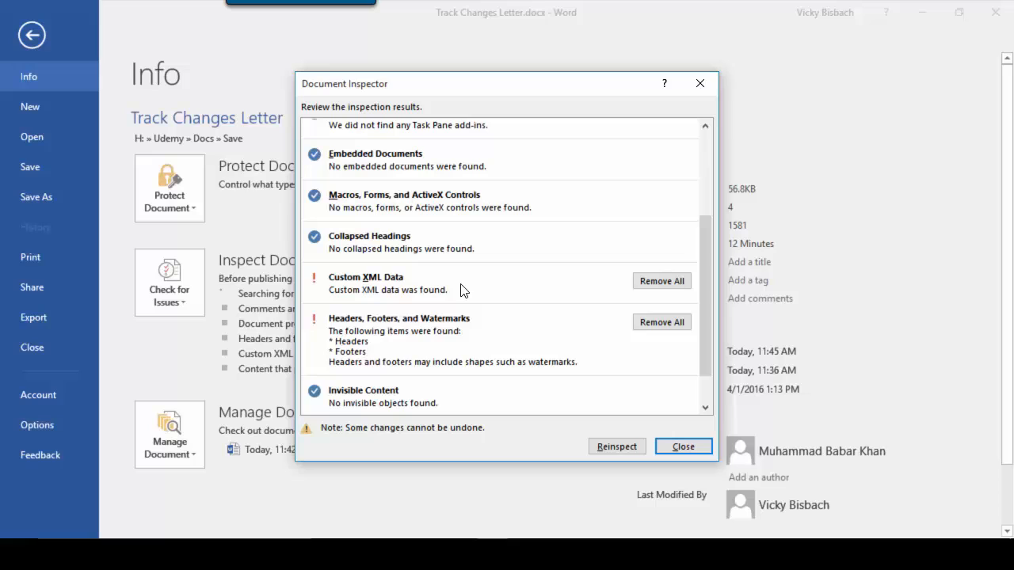
mouse_move(483, 333)
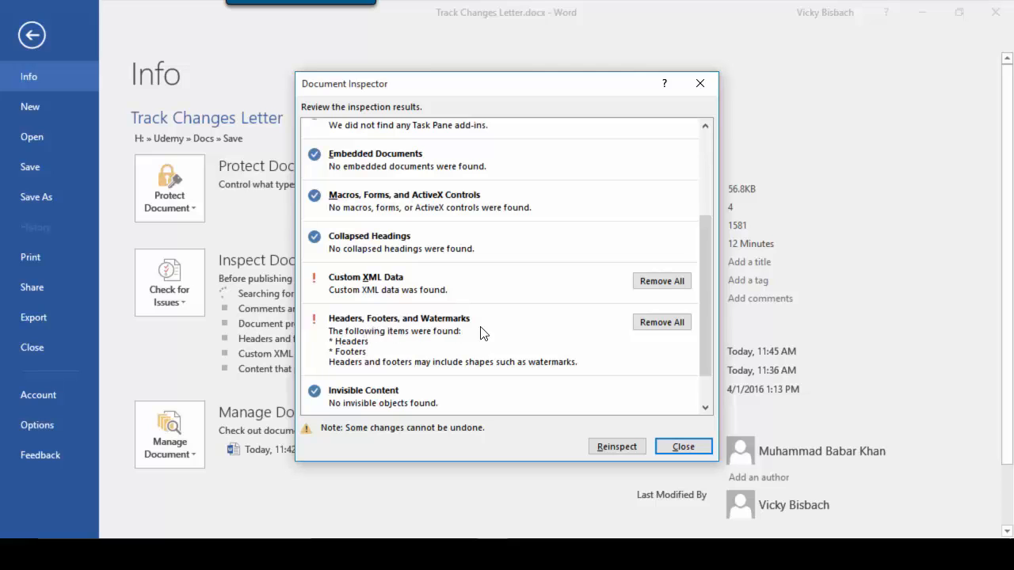
mouse_move(516, 336)
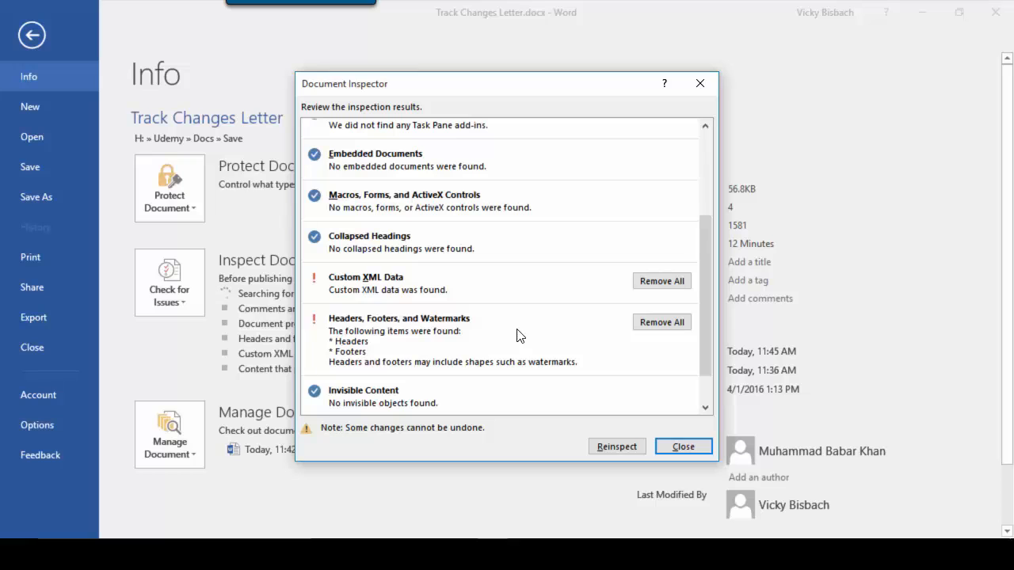
mouse_move(764, 259)
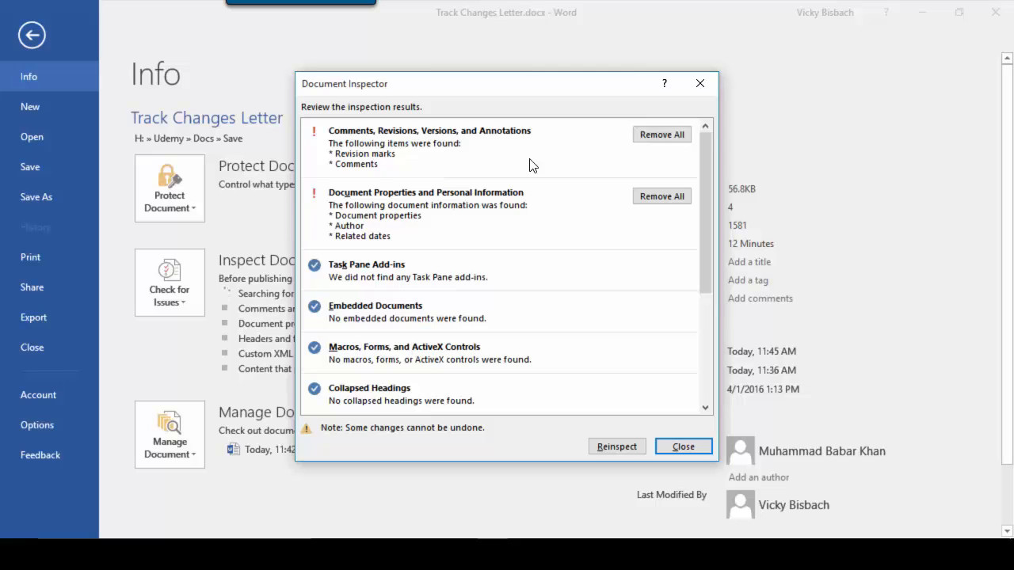
mouse_move(602, 152)
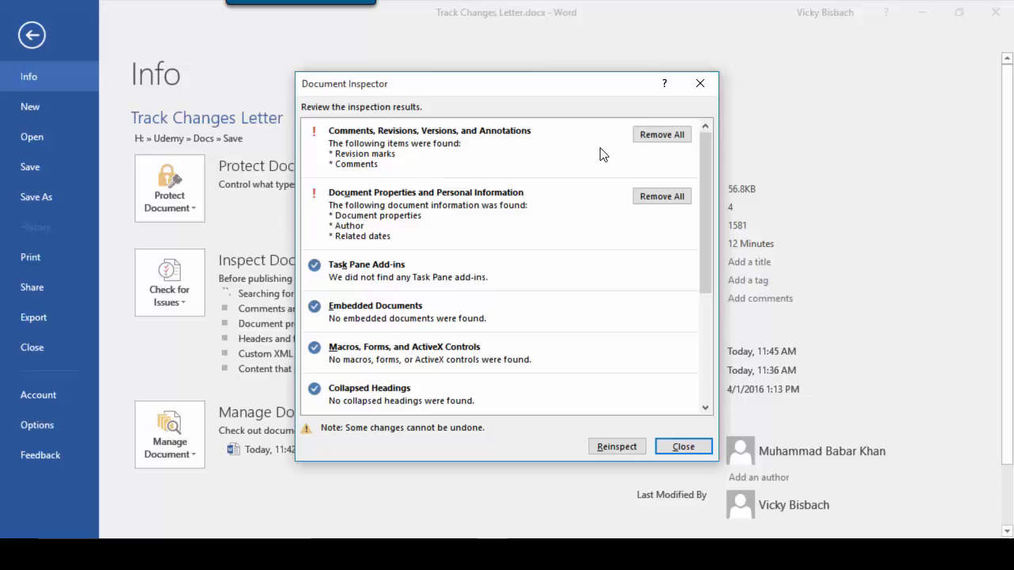
mouse_move(515, 158)
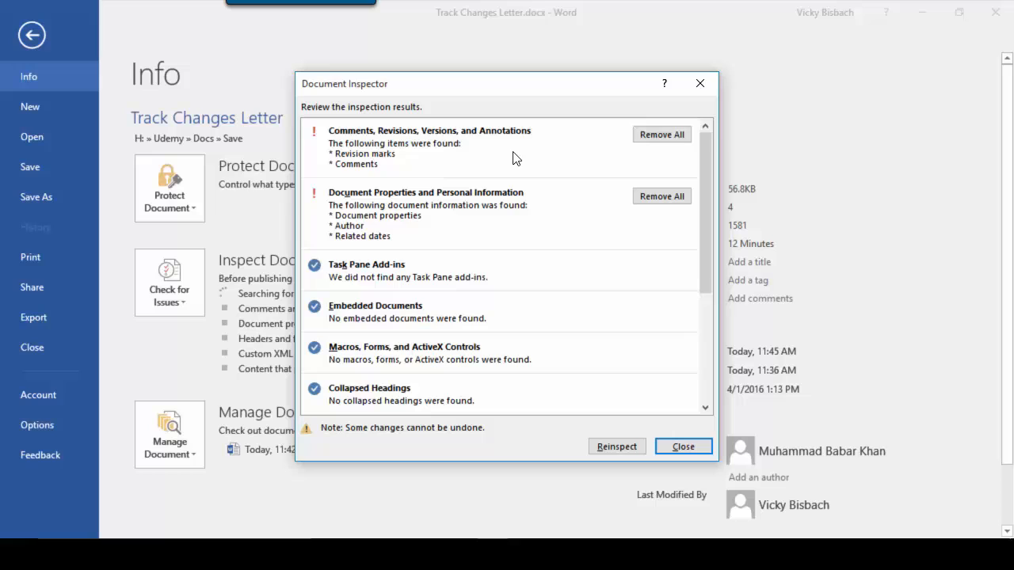
mouse_move(551, 209)
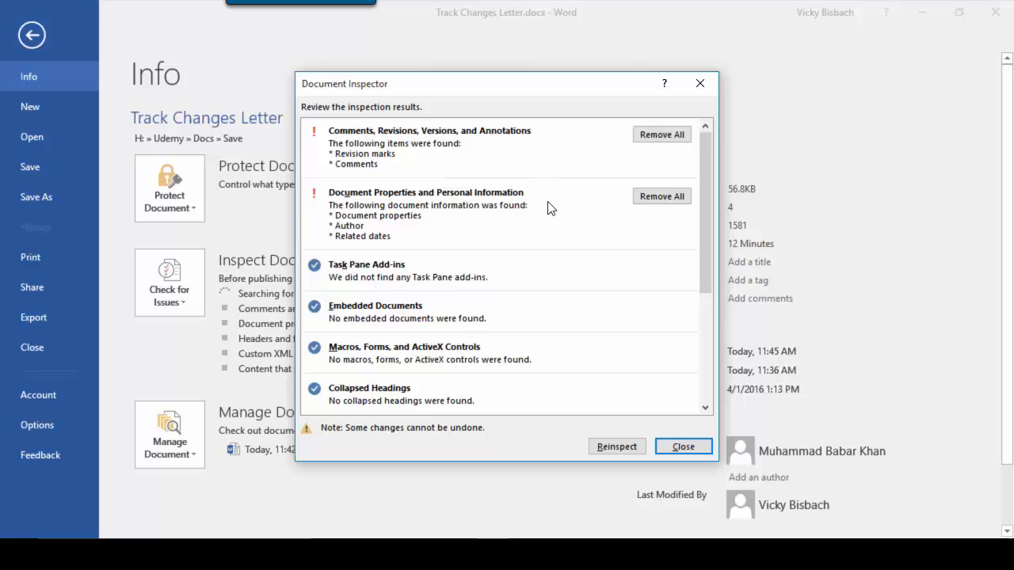
mouse_move(450, 206)
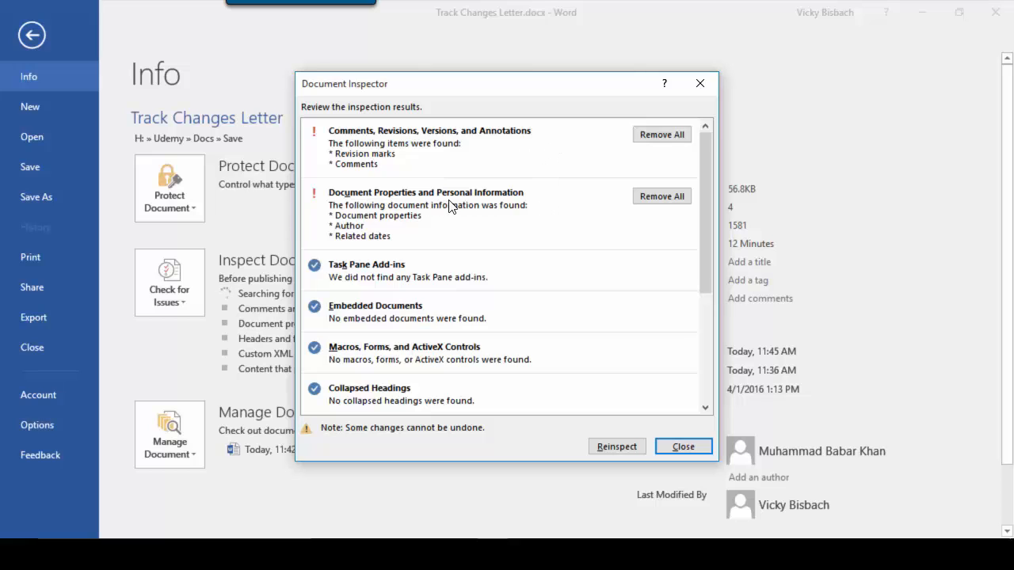
mouse_move(569, 220)
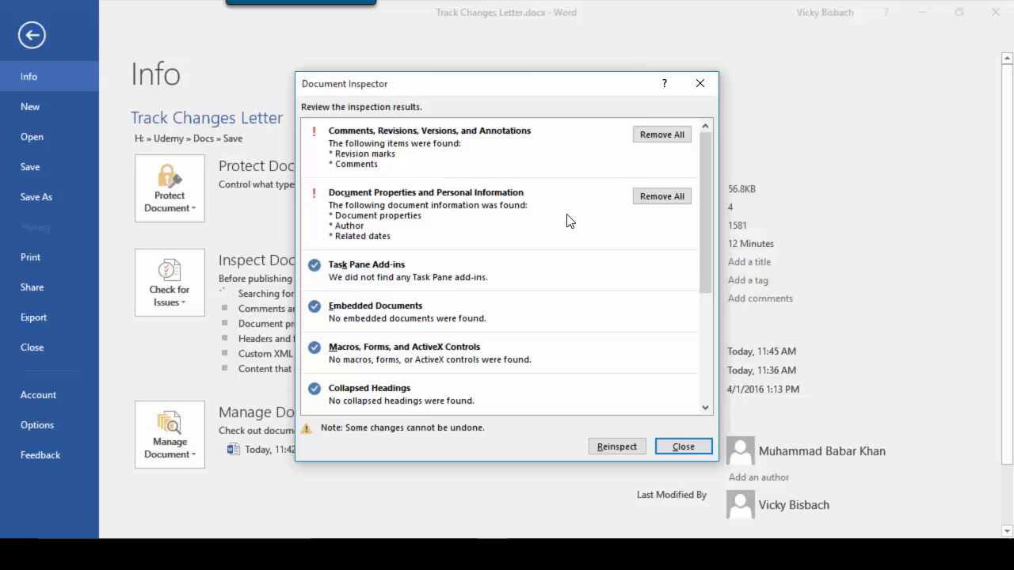
mouse_move(616, 209)
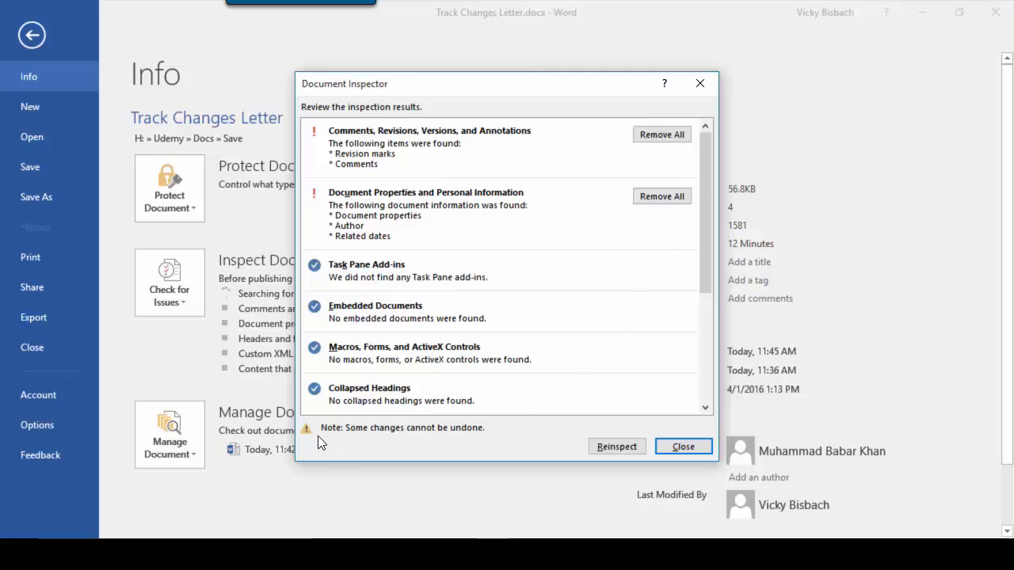
mouse_move(331, 444)
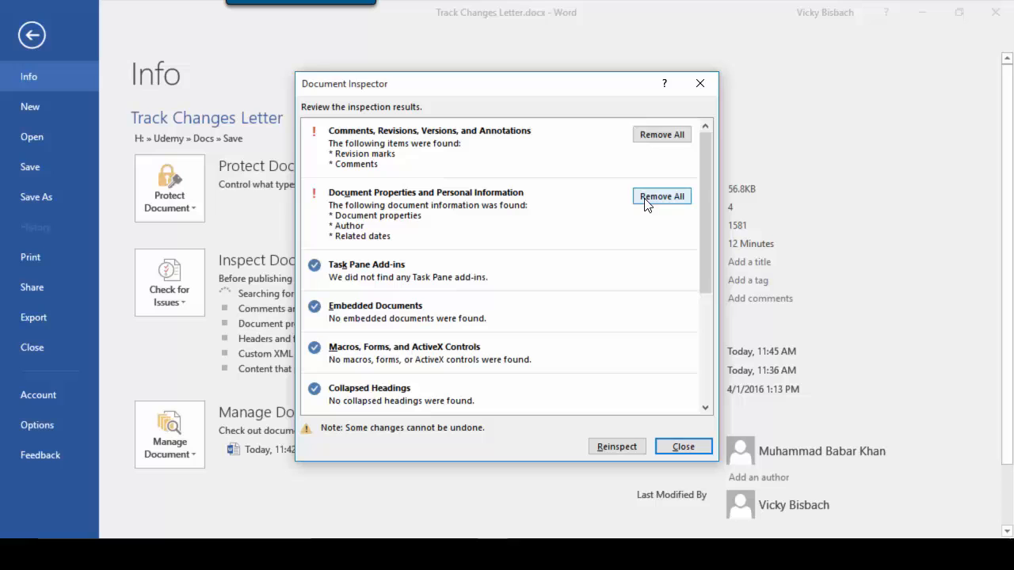
click(662, 197)
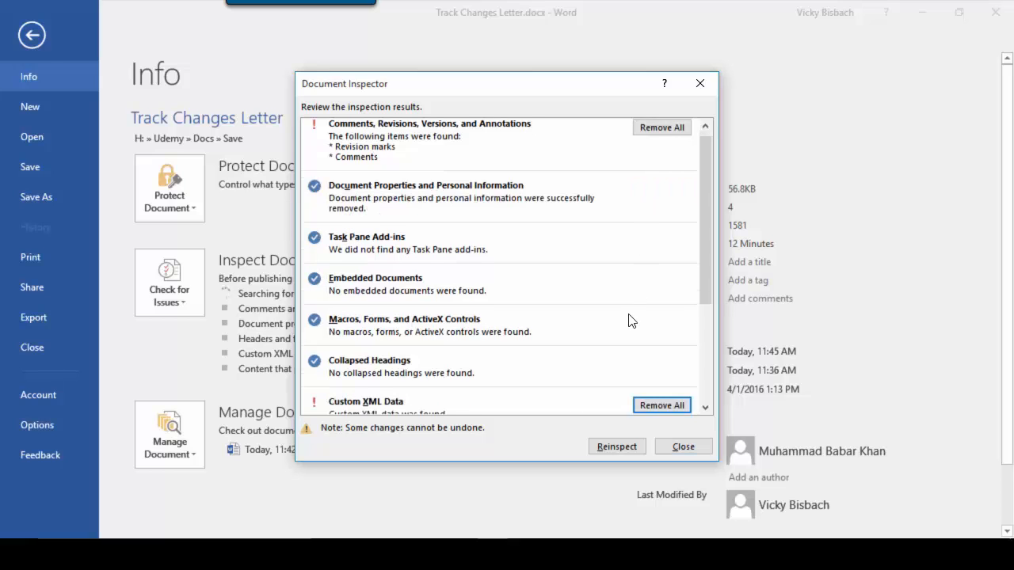
Remove all Custom XML Data, leaving headers and footers untouched.
scroll(down, 3)
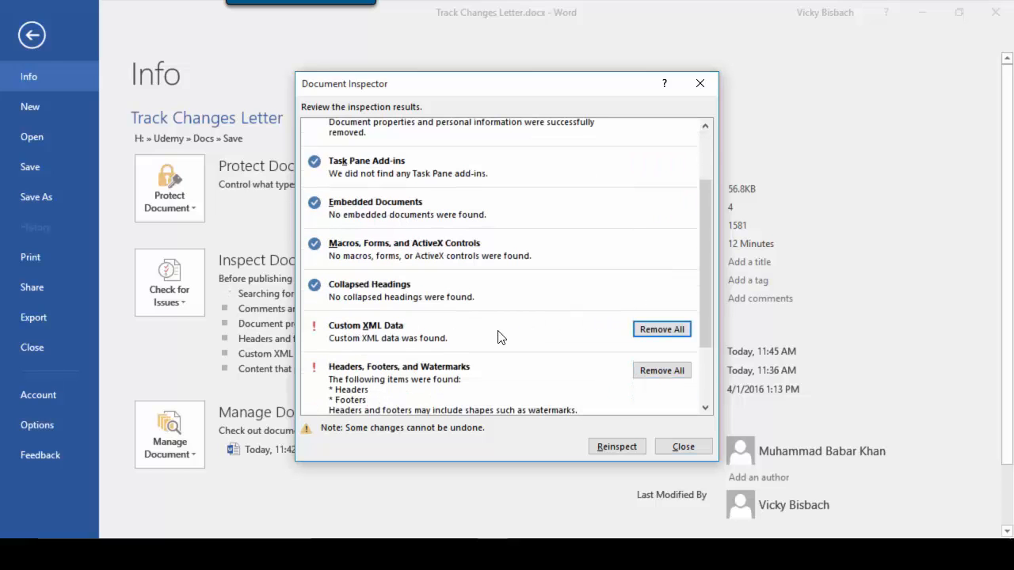
click(662, 328)
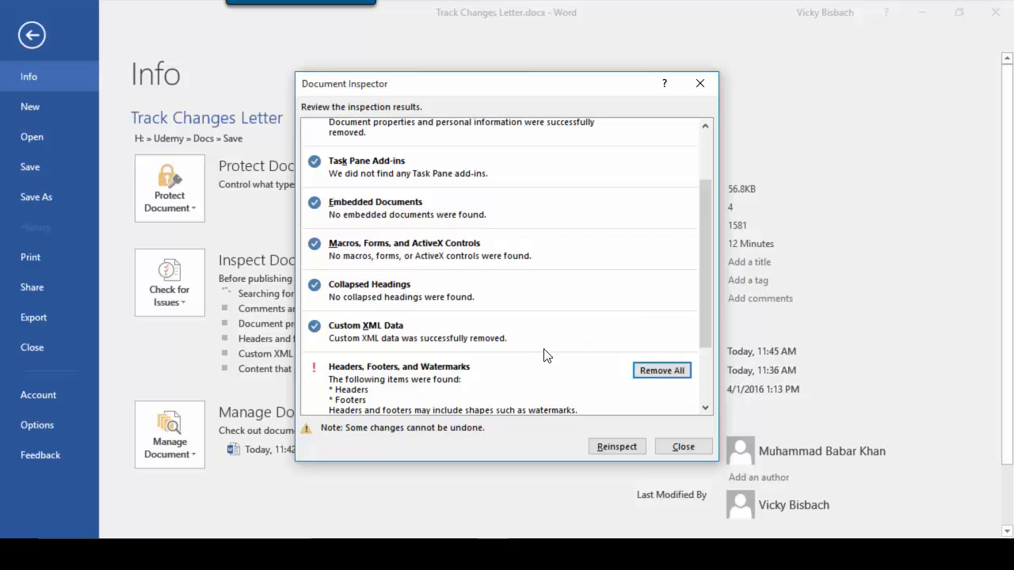
scroll(down, 3)
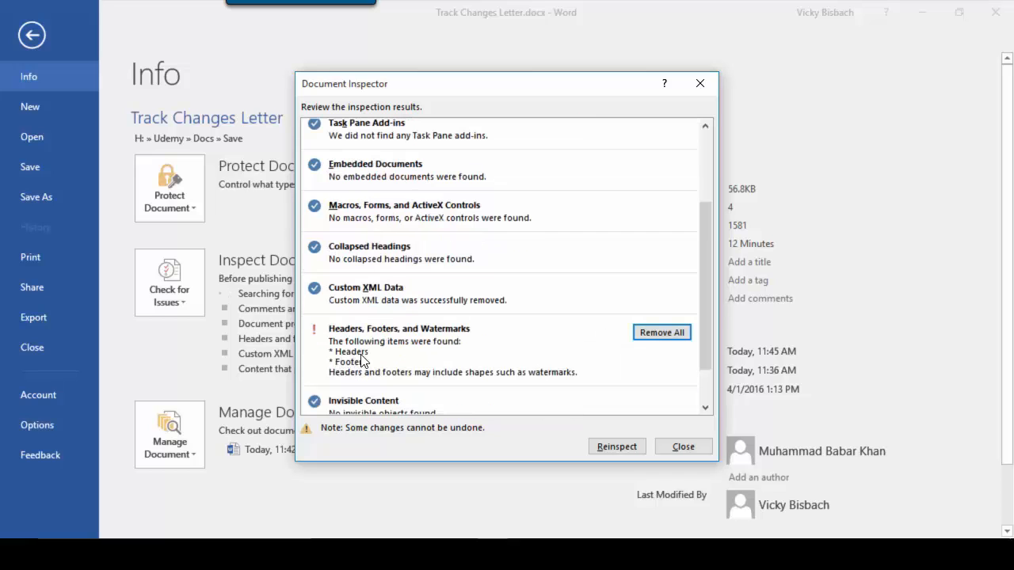
mouse_move(441, 361)
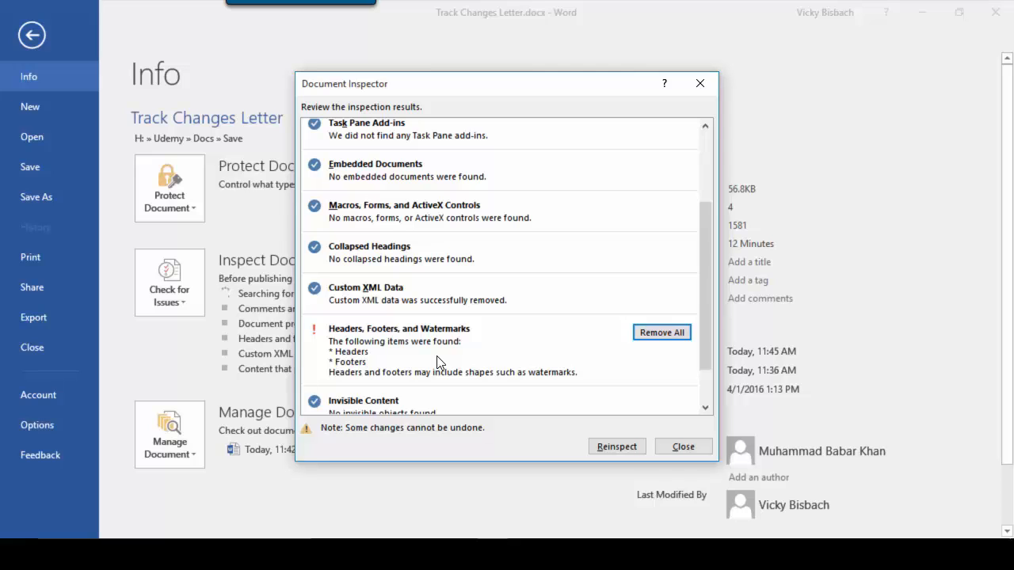
mouse_move(521, 342)
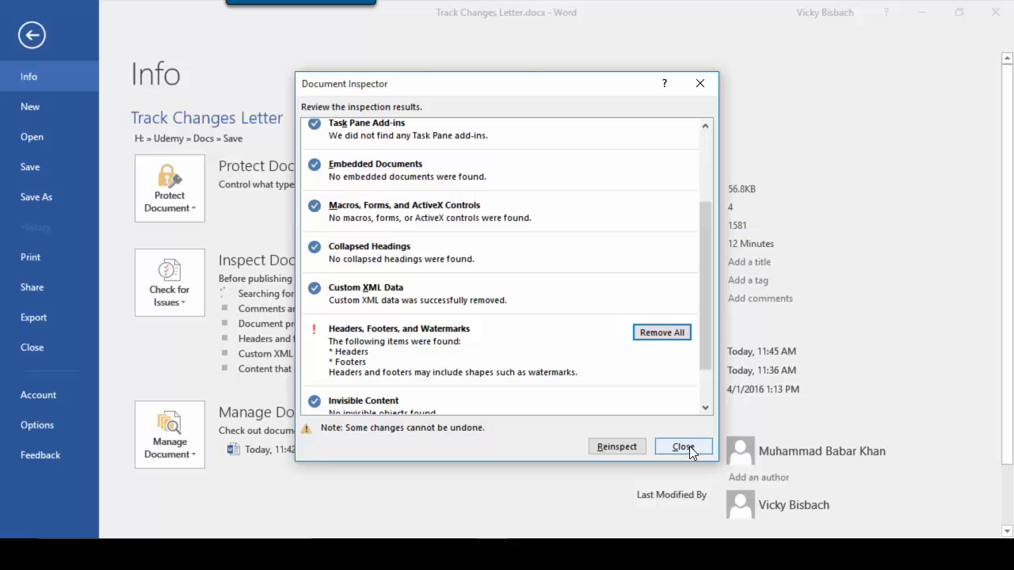
Close the Document Inspector, check the letter's header and footer, and return to File Info.
click(681, 447)
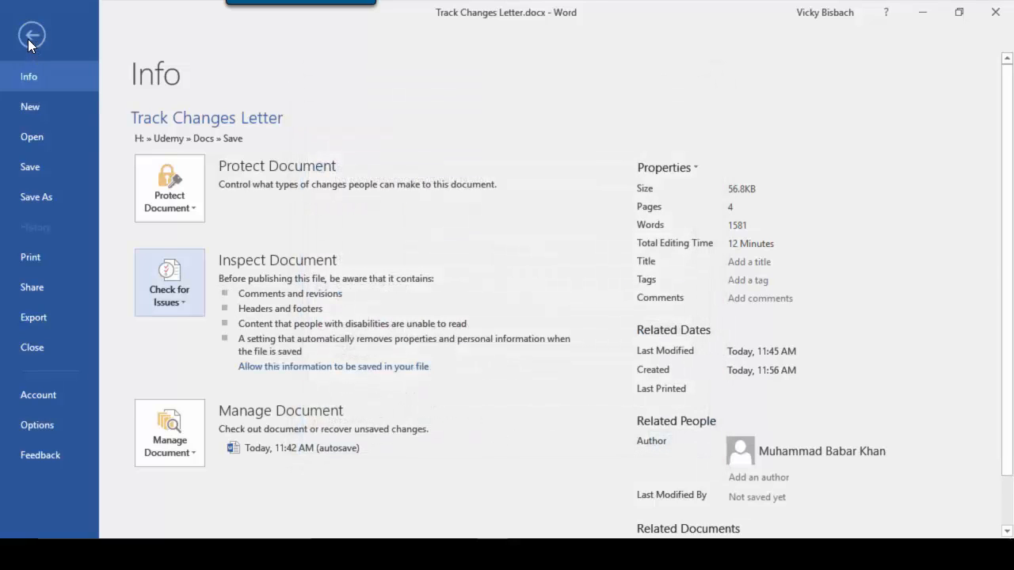
click(32, 35)
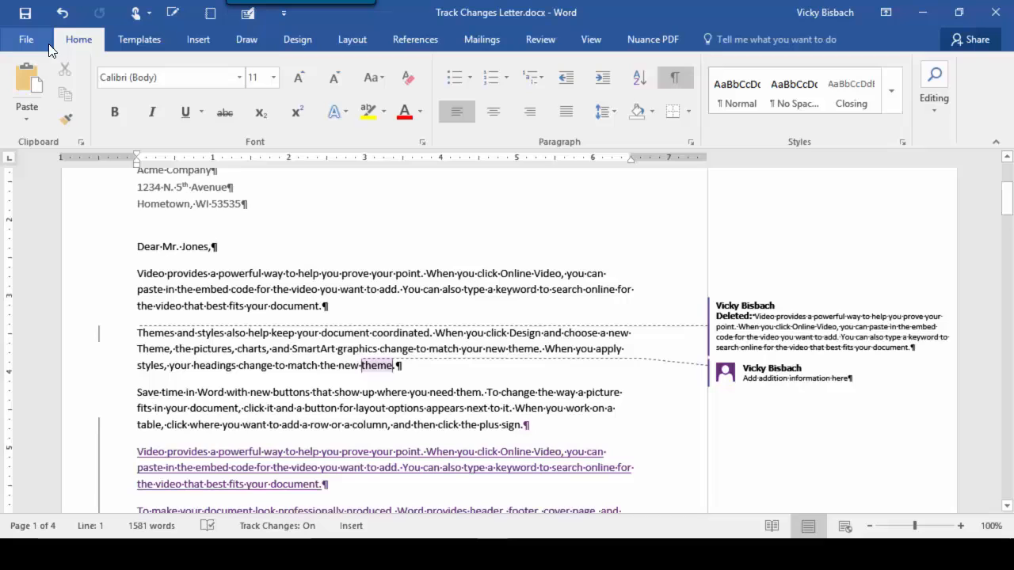
scroll(down, 3)
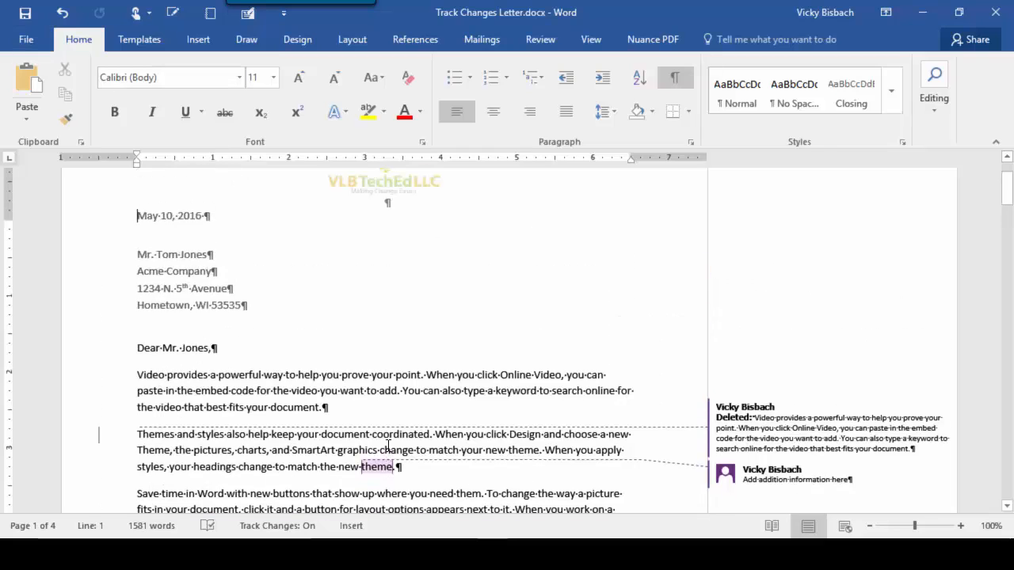
scroll(down, 3)
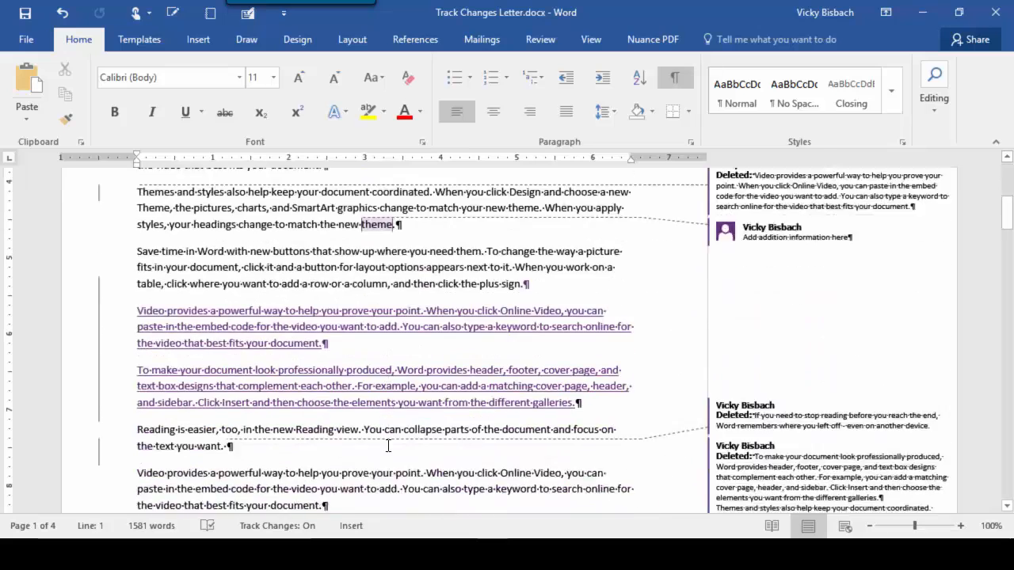
scroll(down, 3)
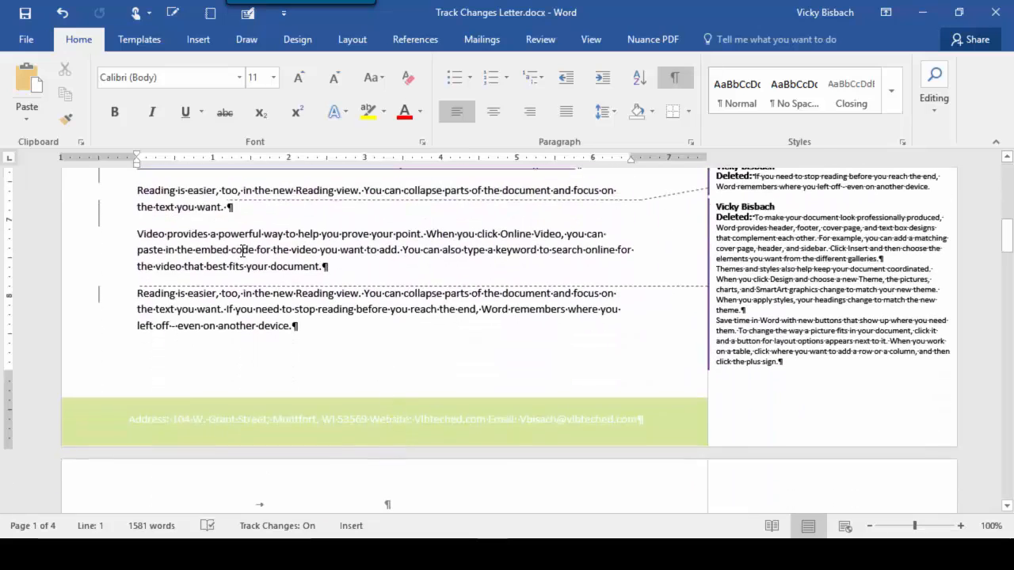
click(26, 38)
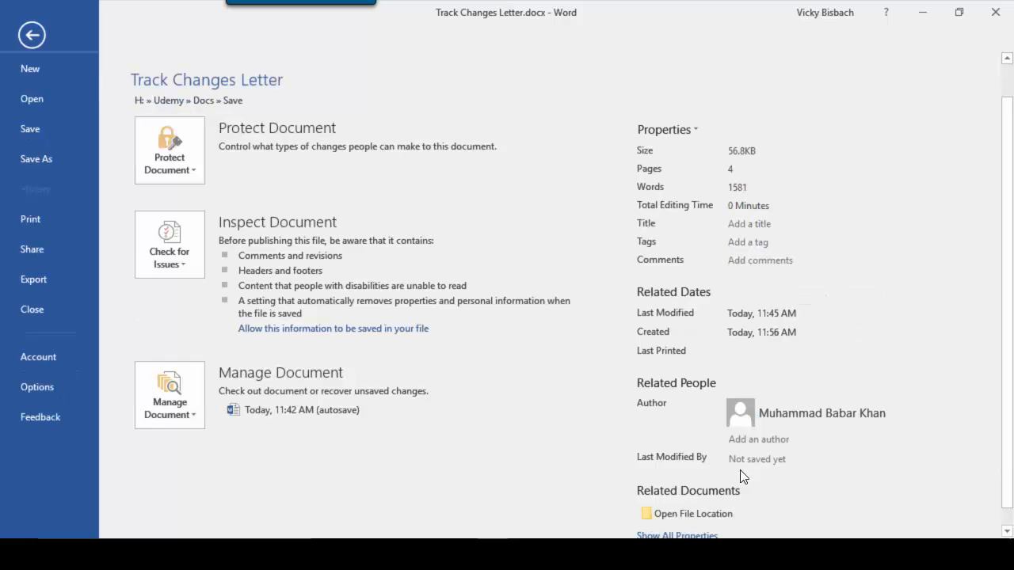
mouse_move(507, 450)
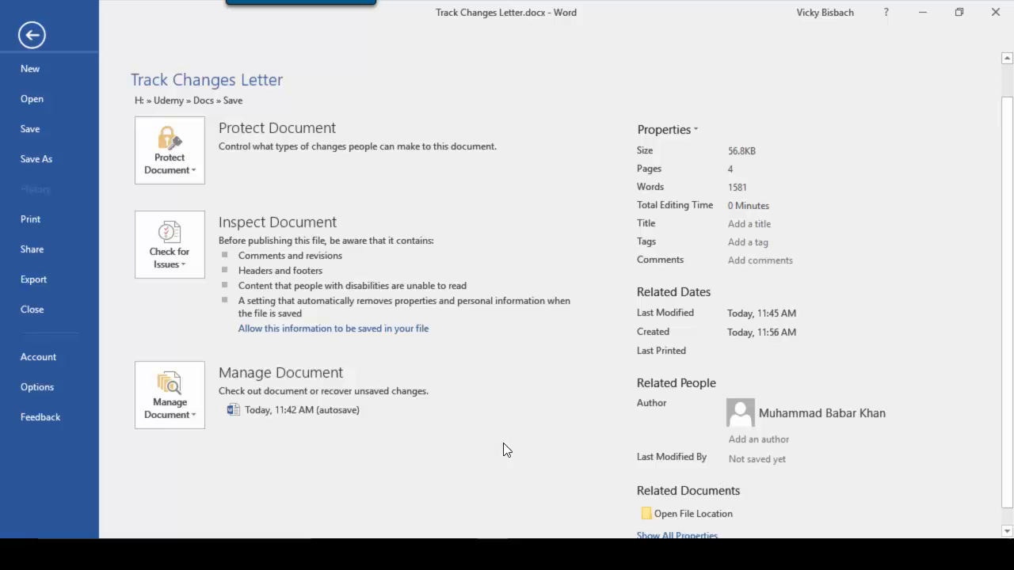
mouse_move(36, 159)
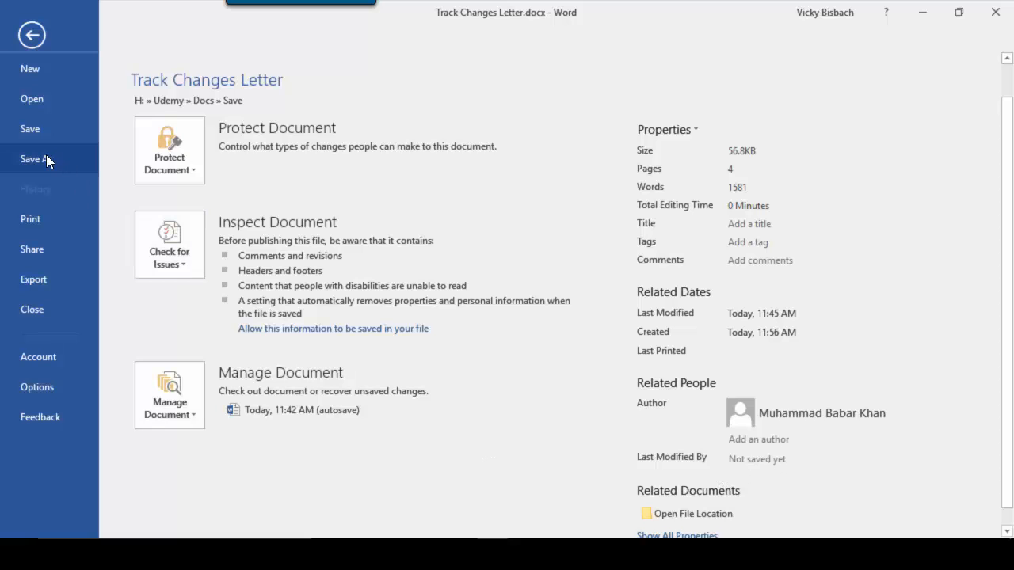
Save As to This PC in H:\Udemy\Docs\Save as 'Track Changes Letter - clean'.
click(34, 158)
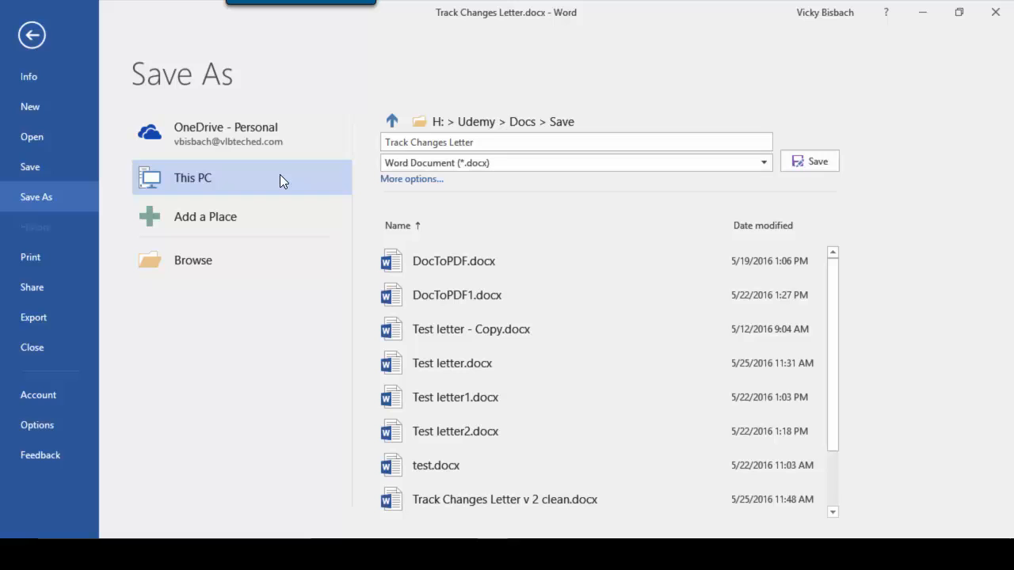
click(510, 143)
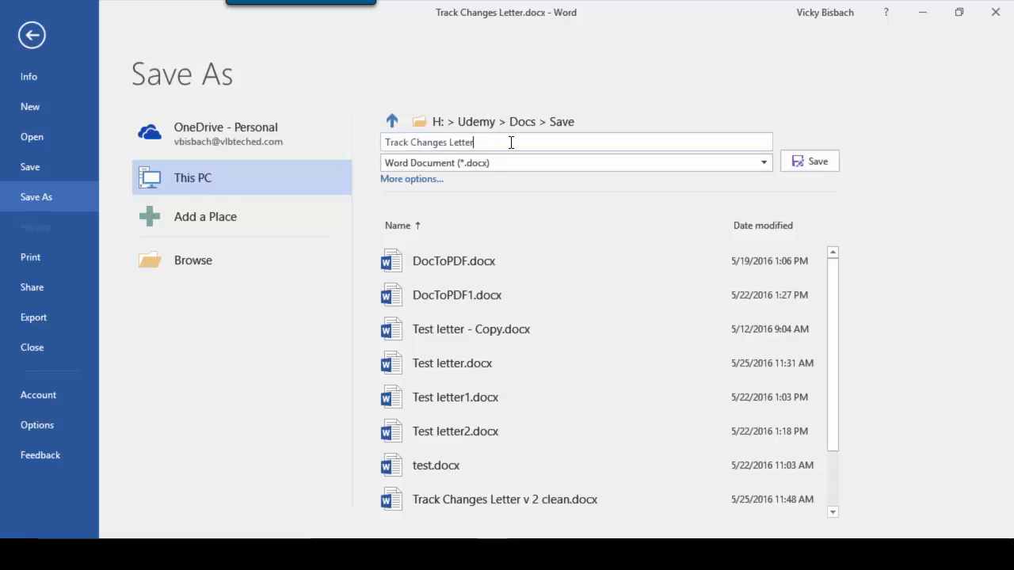
click(808, 162)
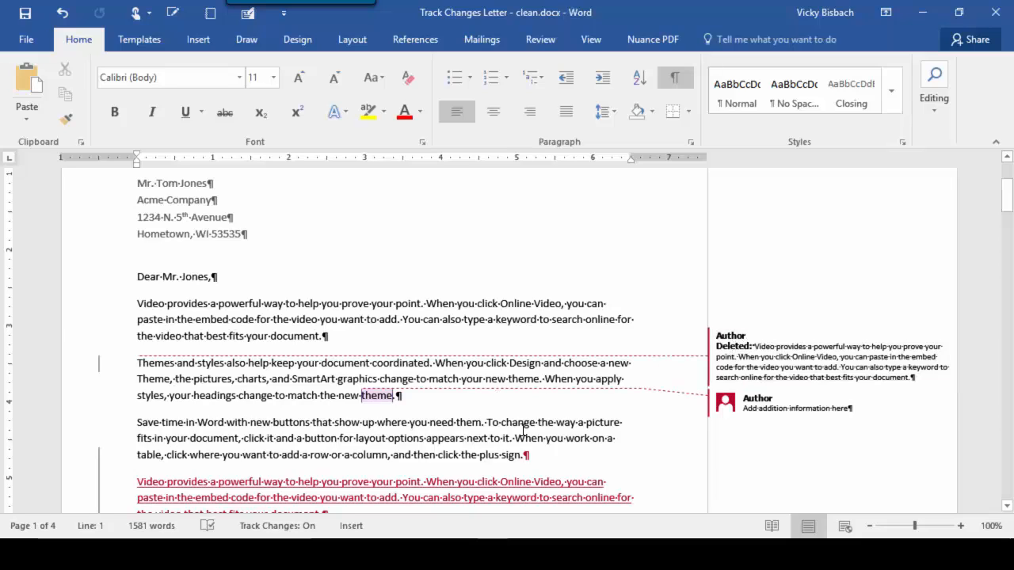
click(792, 409)
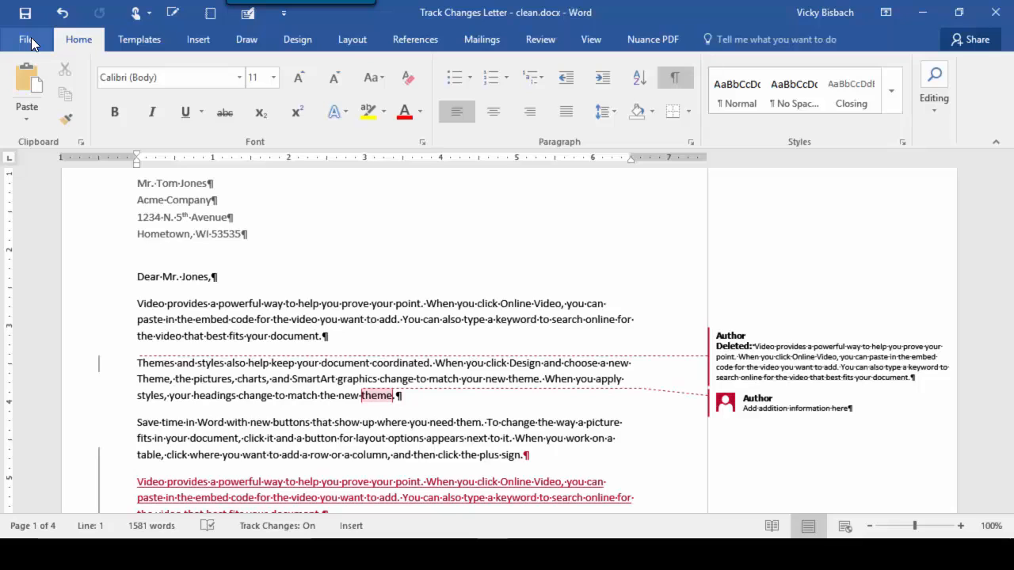
click(29, 38)
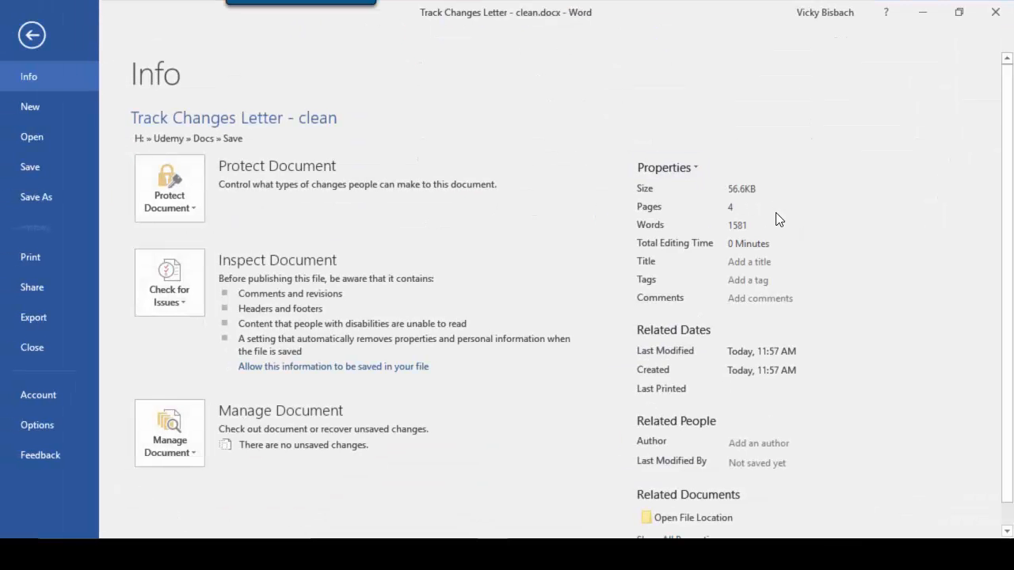
click(785, 279)
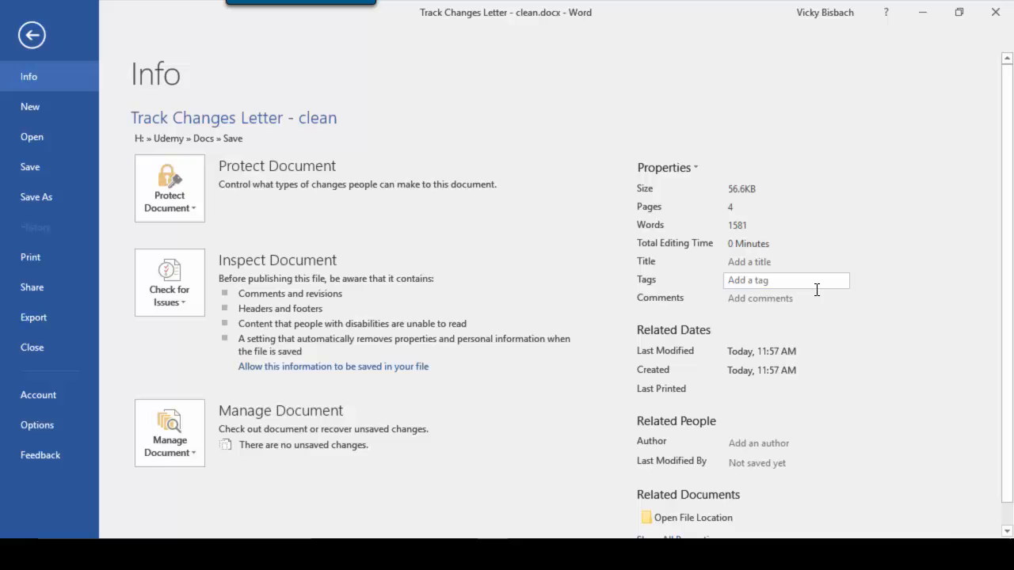
mouse_move(689, 361)
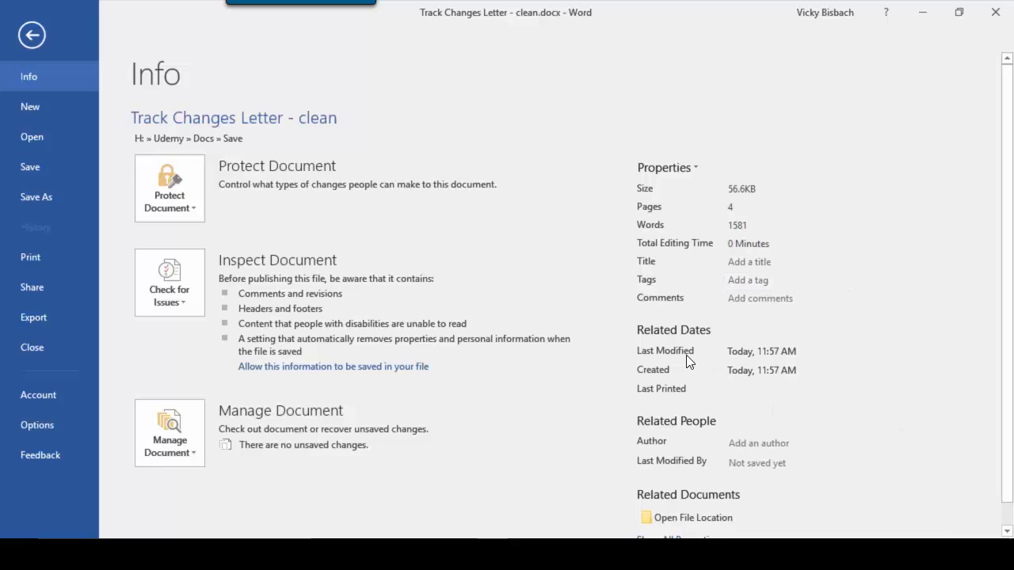
mouse_move(789, 399)
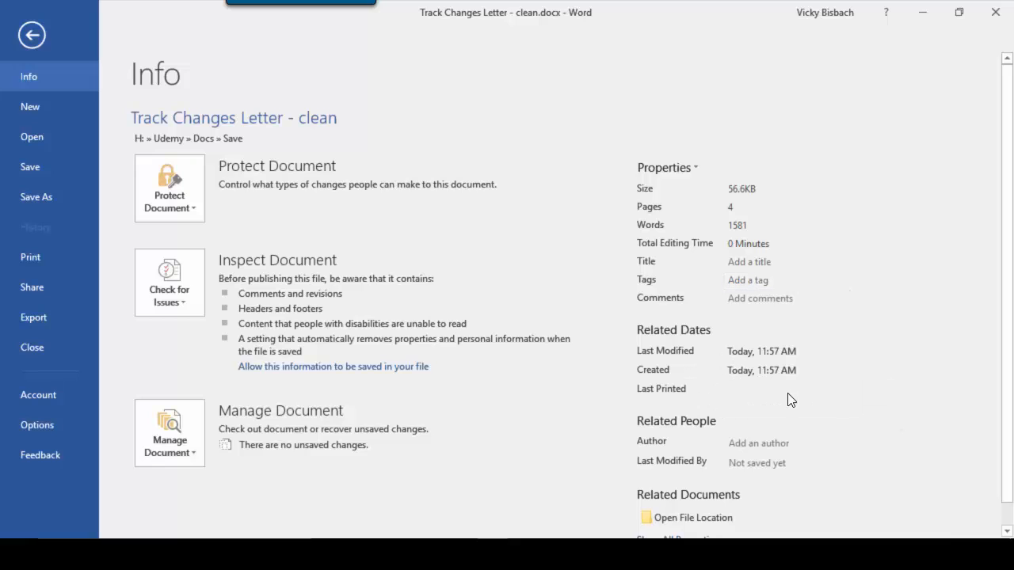
mouse_move(874, 418)
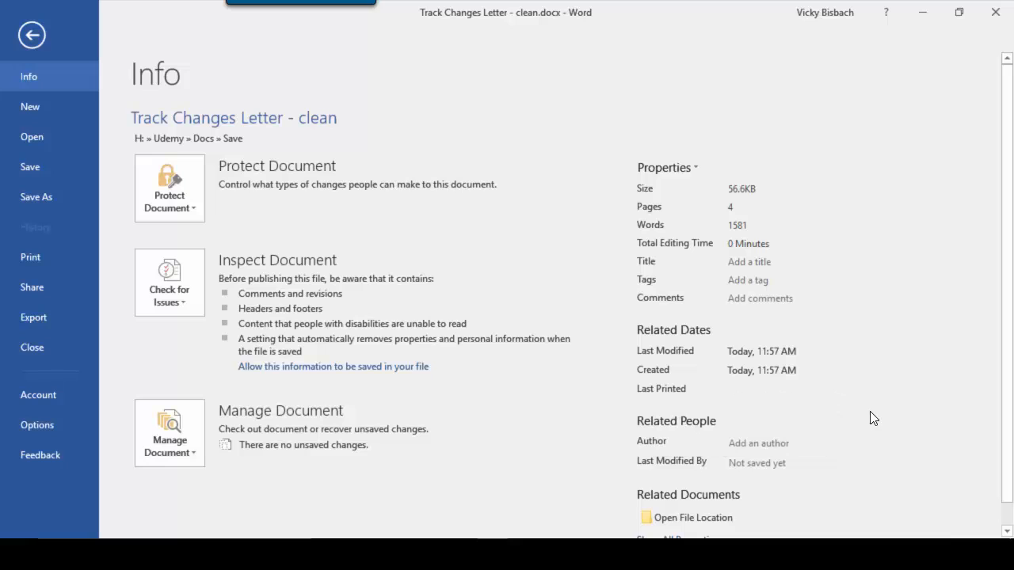
mouse_move(805, 478)
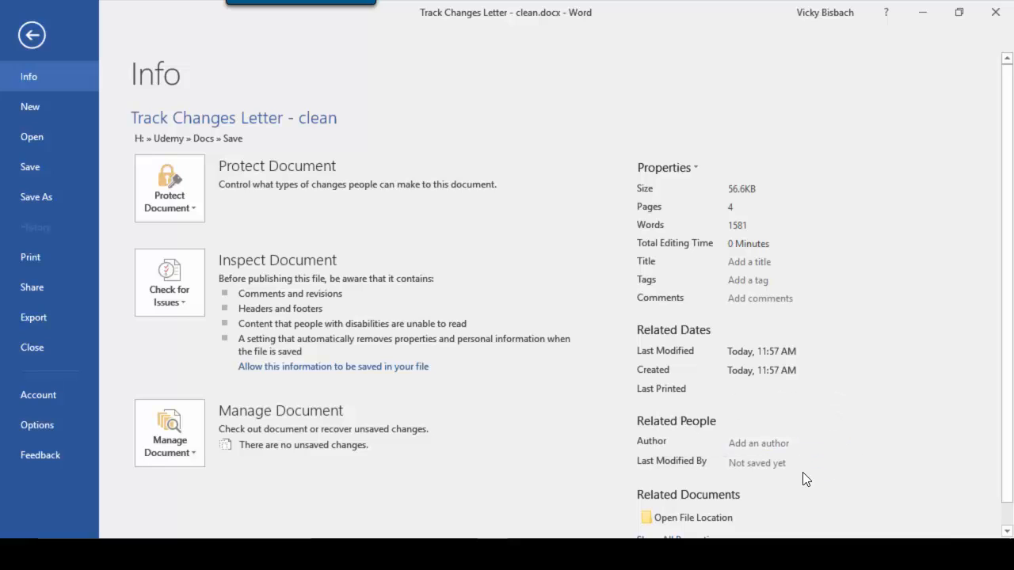
mouse_move(882, 412)
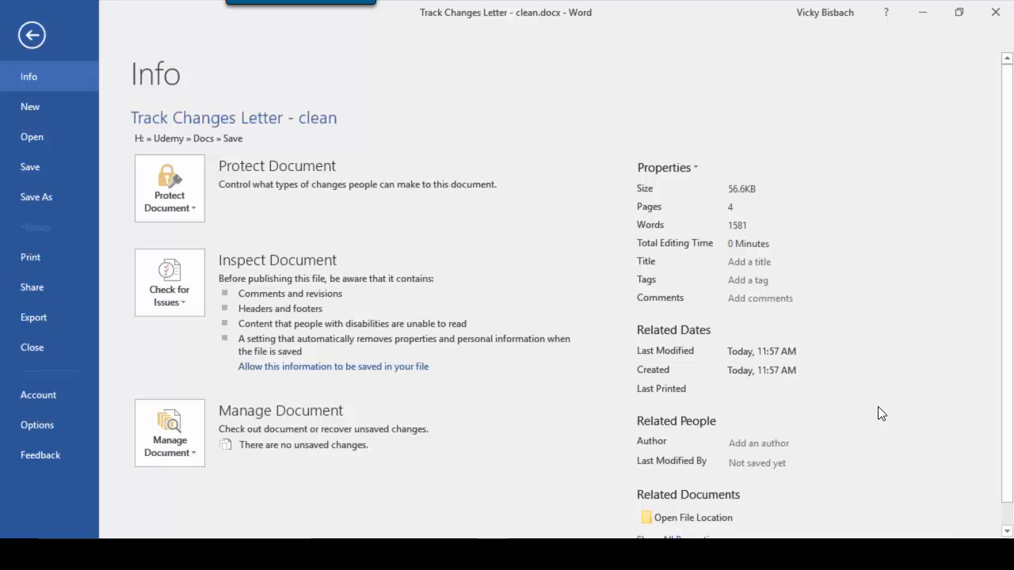
mouse_move(374, 279)
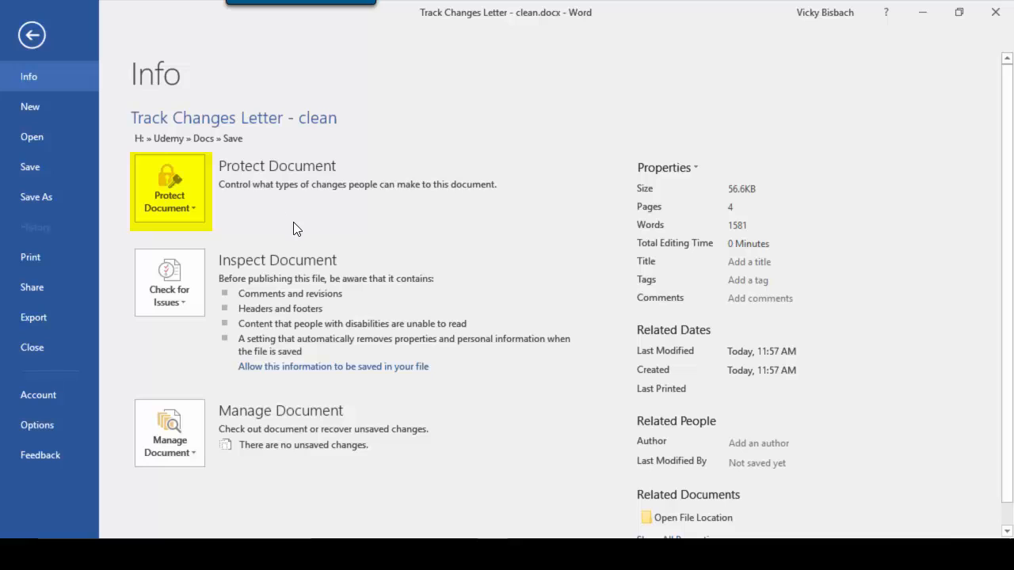
mouse_move(167, 198)
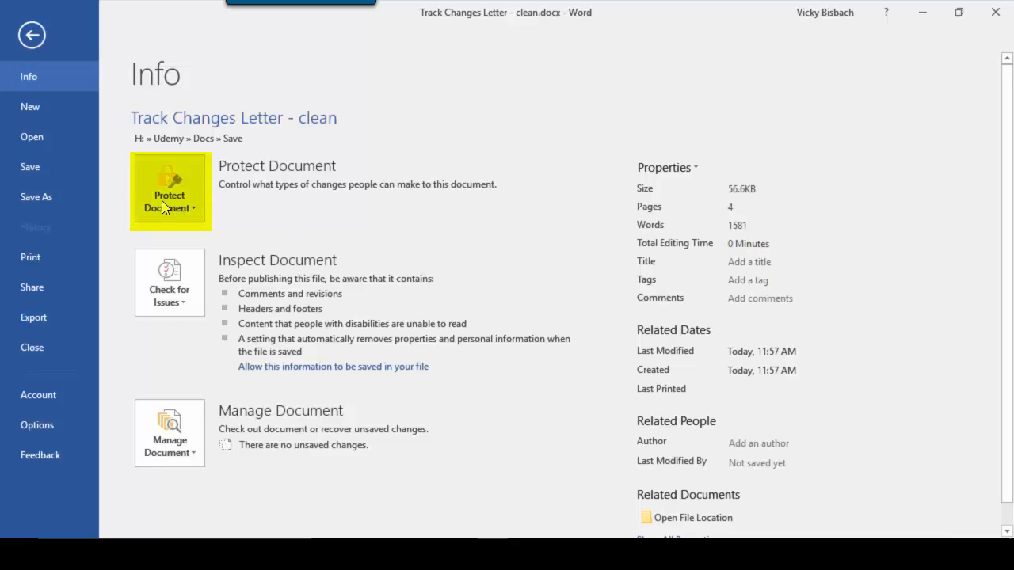
Encrypt the cleaned letter with a password via Protect Document, confirming it twice.
click(168, 191)
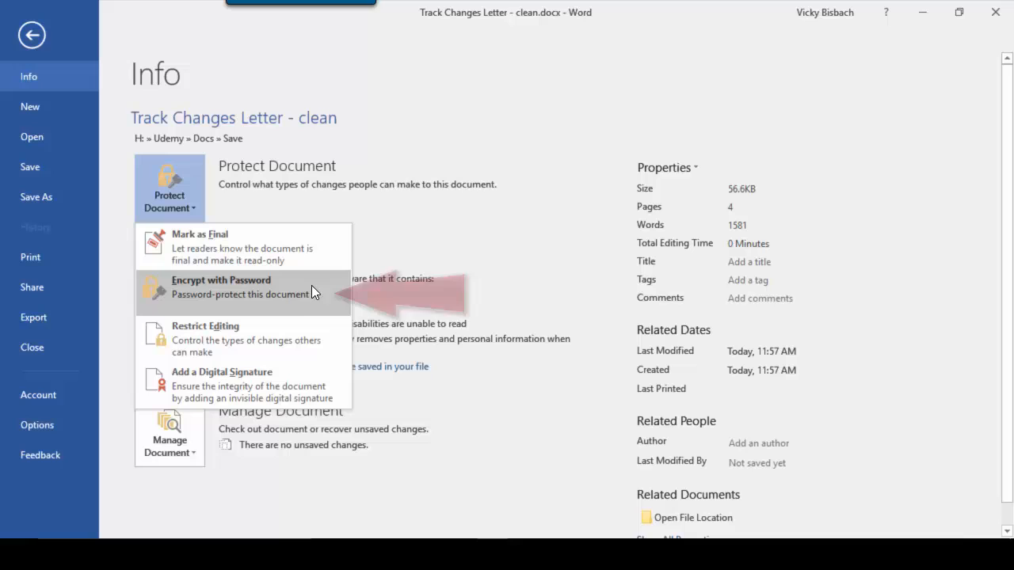
click(221, 280)
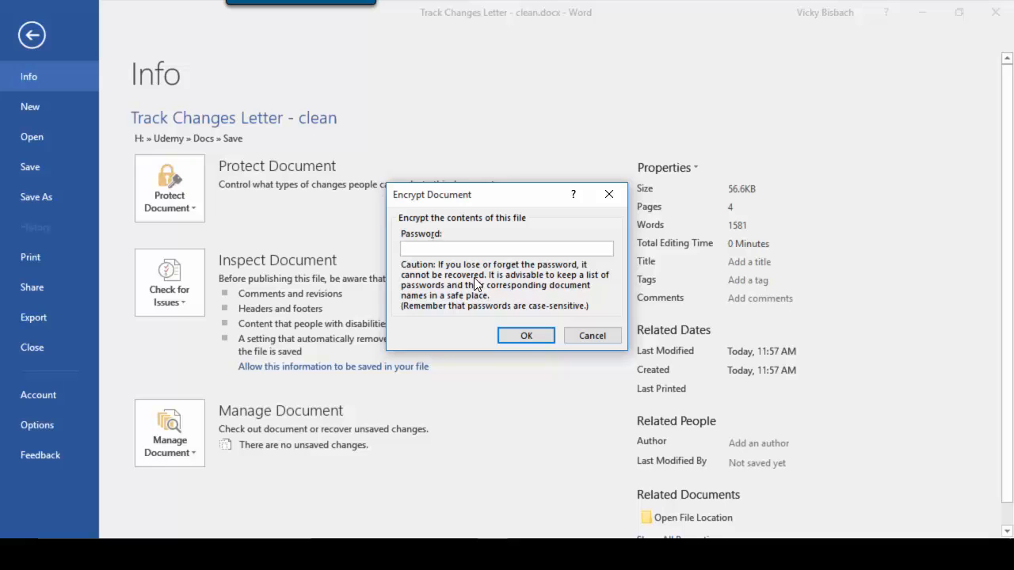
click(525, 336)
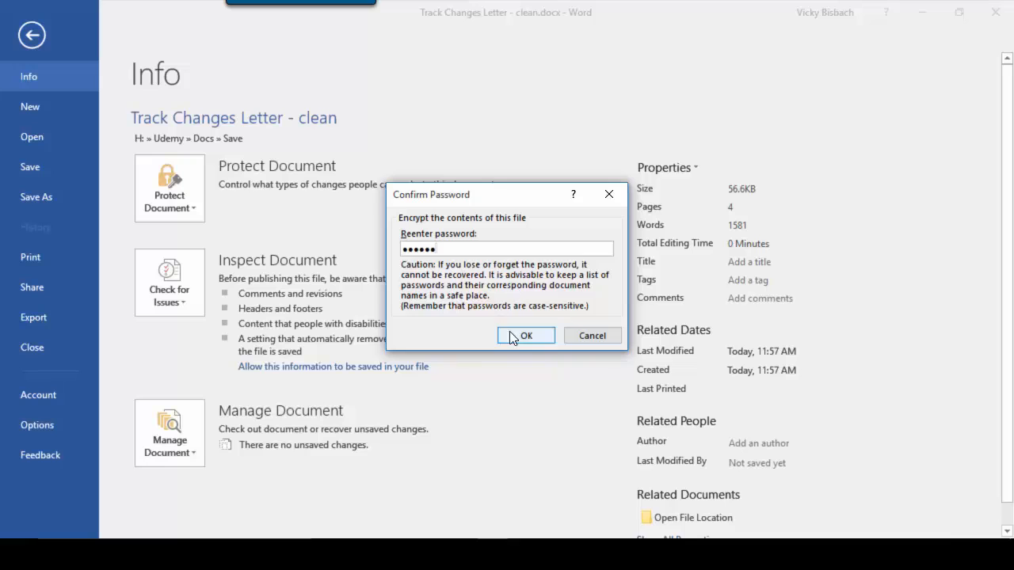
click(526, 336)
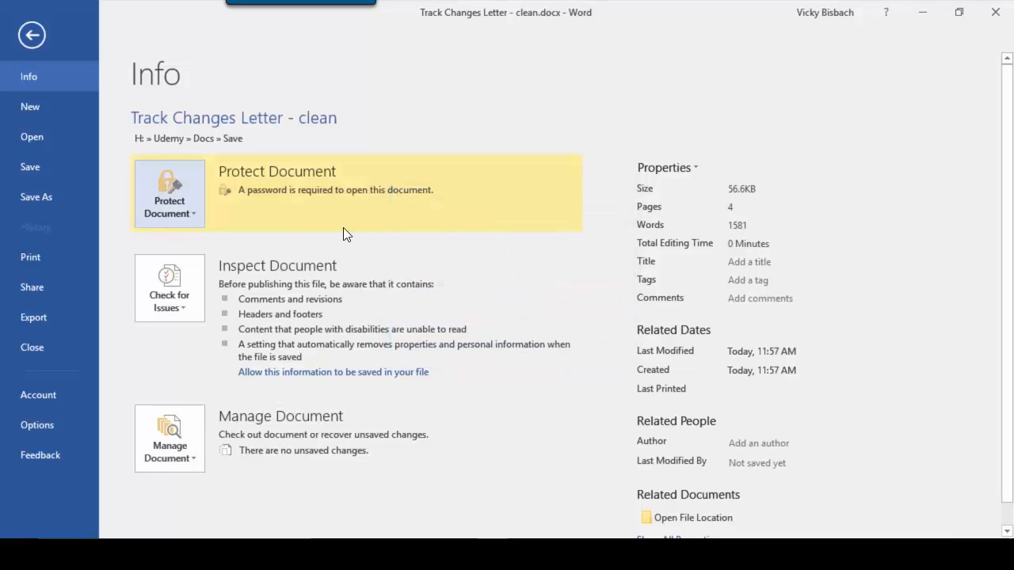
mouse_move(513, 250)
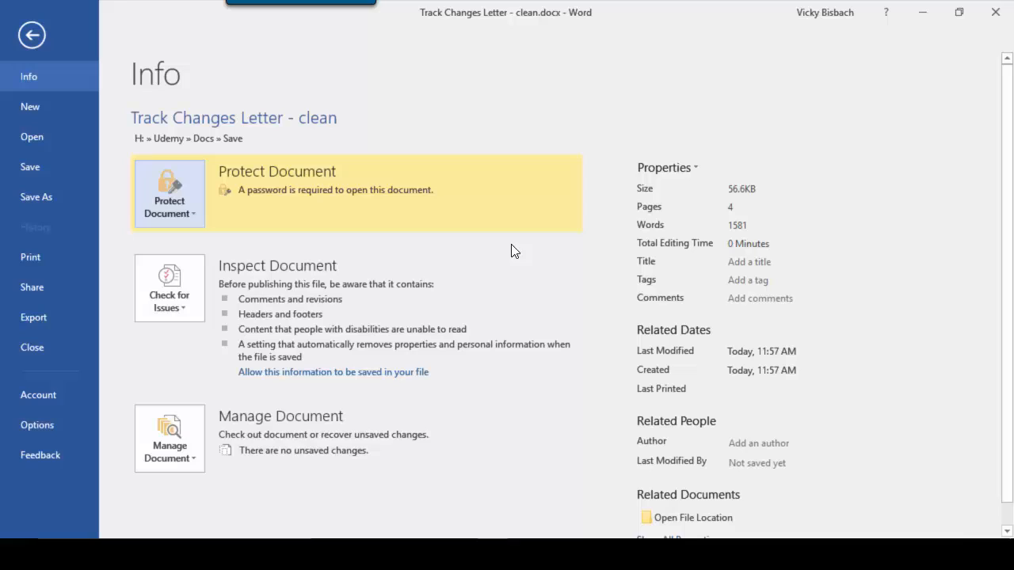
mouse_move(513, 256)
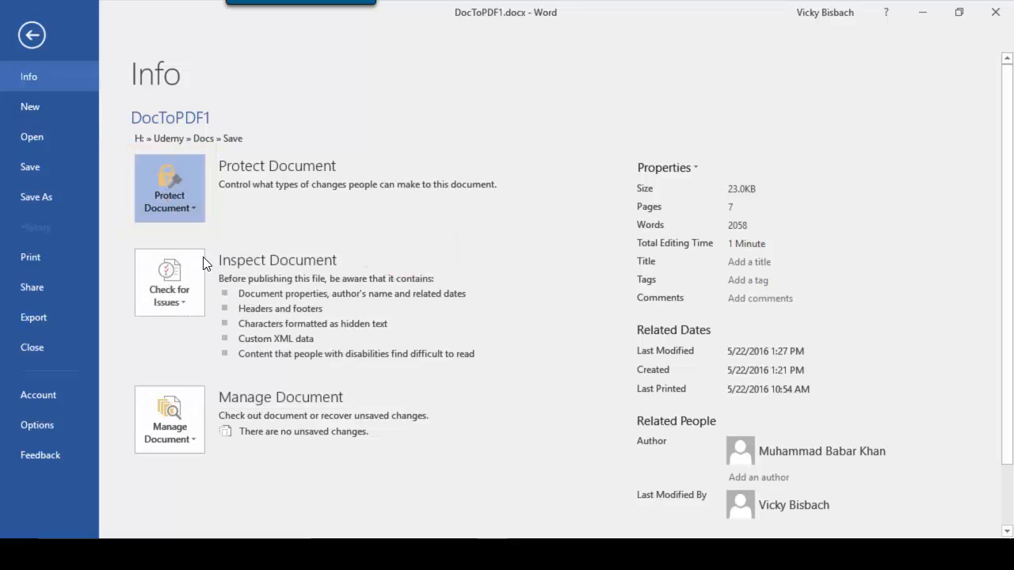
Mark DocToPDF1 as Final through Protect Document and accept both confirmation dialogs.
click(168, 187)
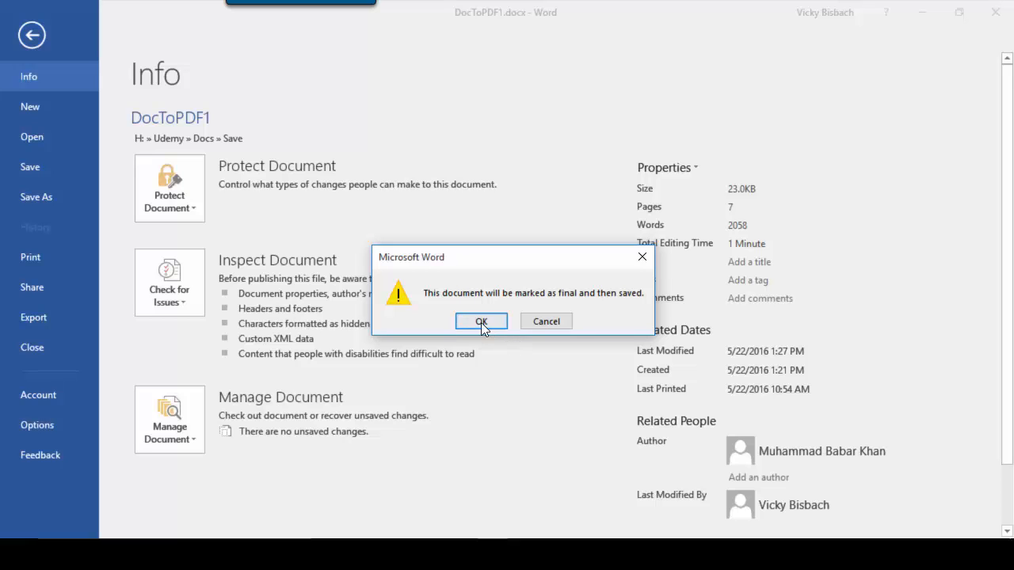
click(482, 320)
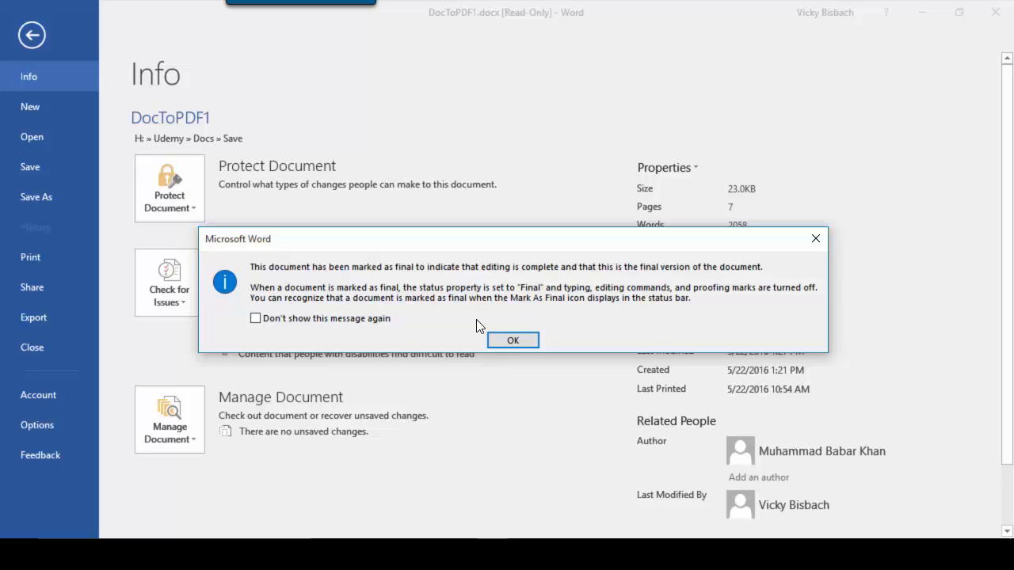
click(513, 339)
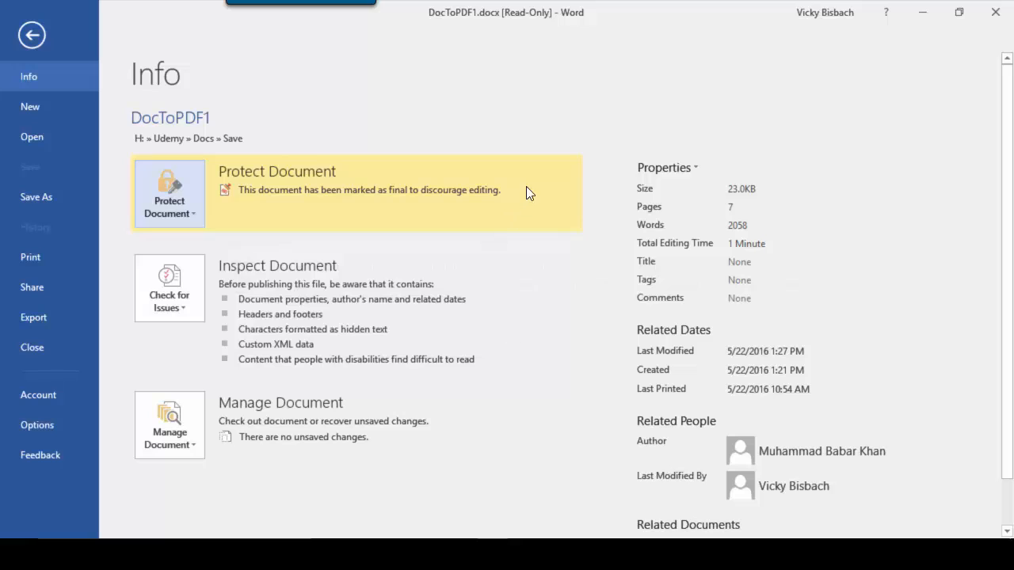
mouse_move(536, 225)
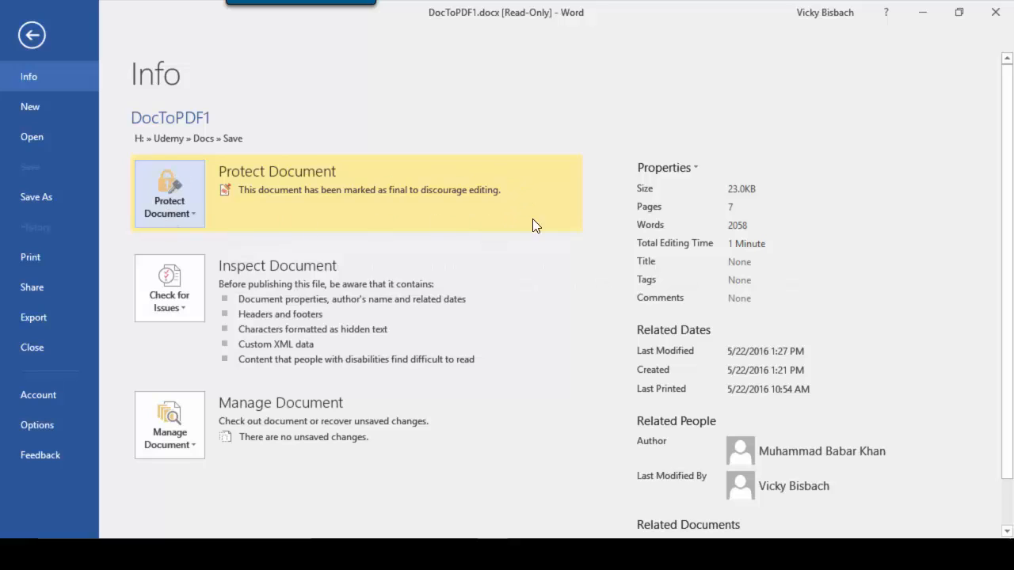
mouse_move(553, 283)
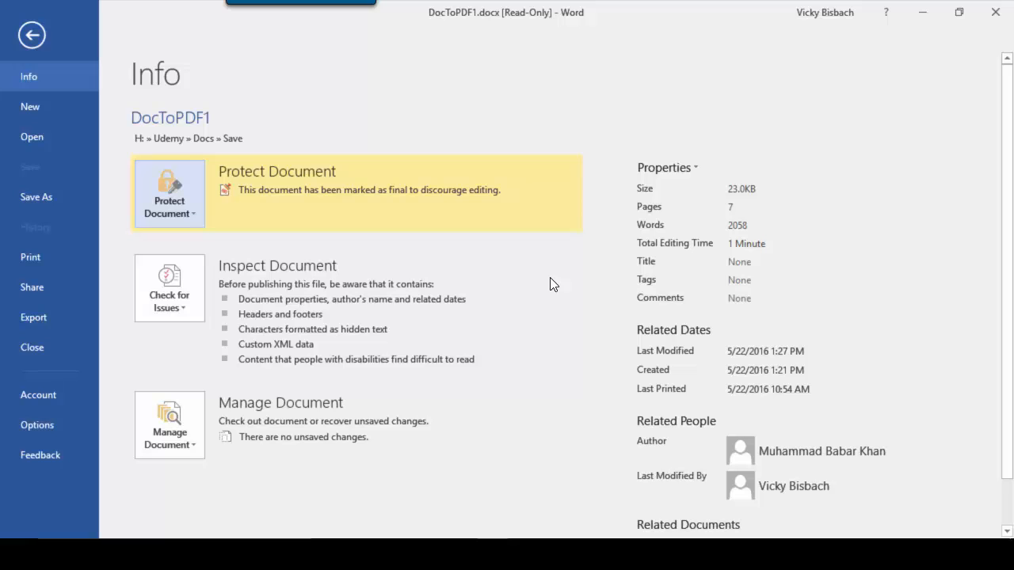
mouse_move(44, 41)
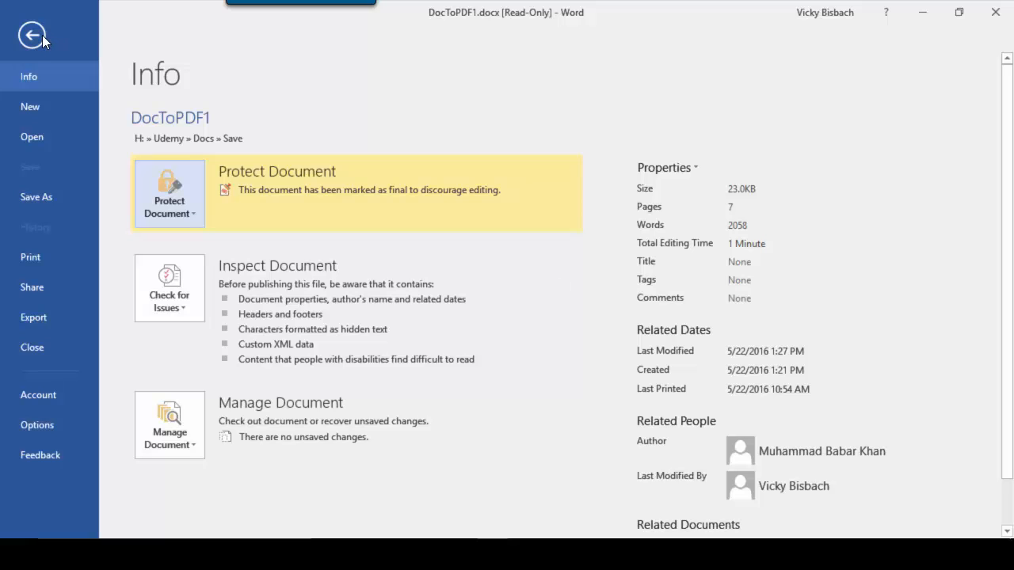
Return to DocToPDF1, now read-only with its Marked as Final notice.
click(32, 34)
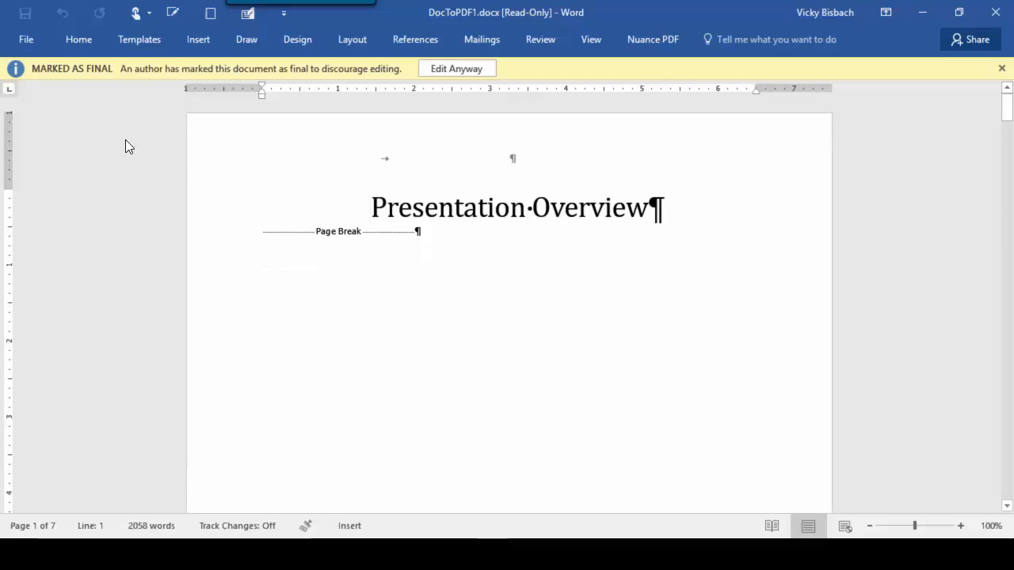
mouse_move(155, 209)
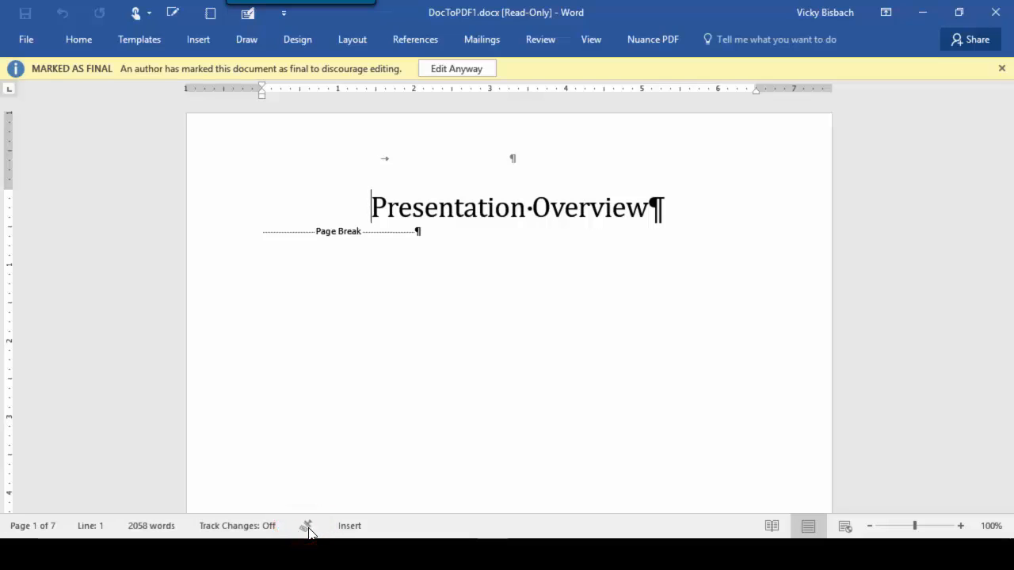
mouse_move(296, 396)
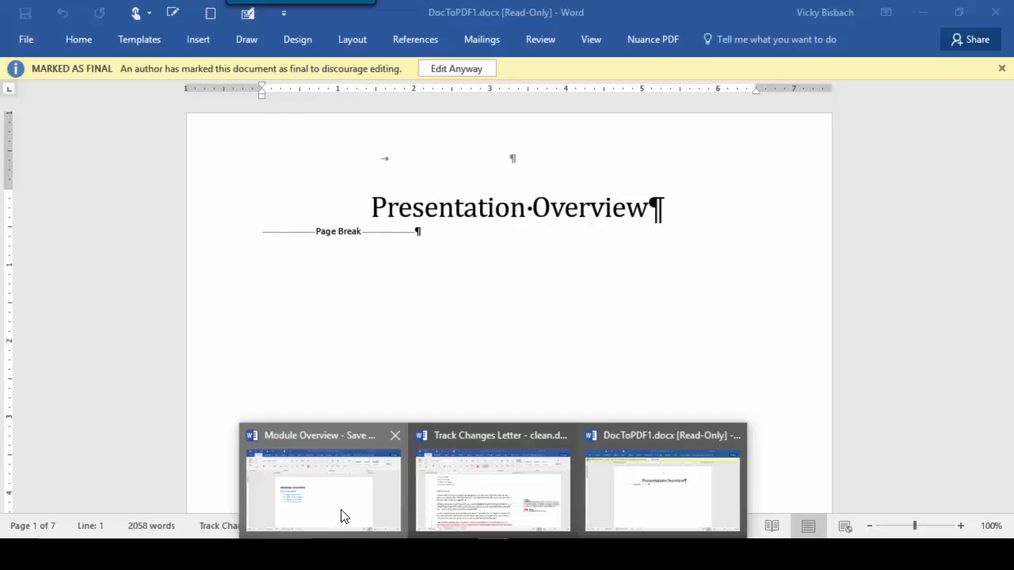
Switch to the Module Overview - Save Document file and show its Info page.
click(324, 491)
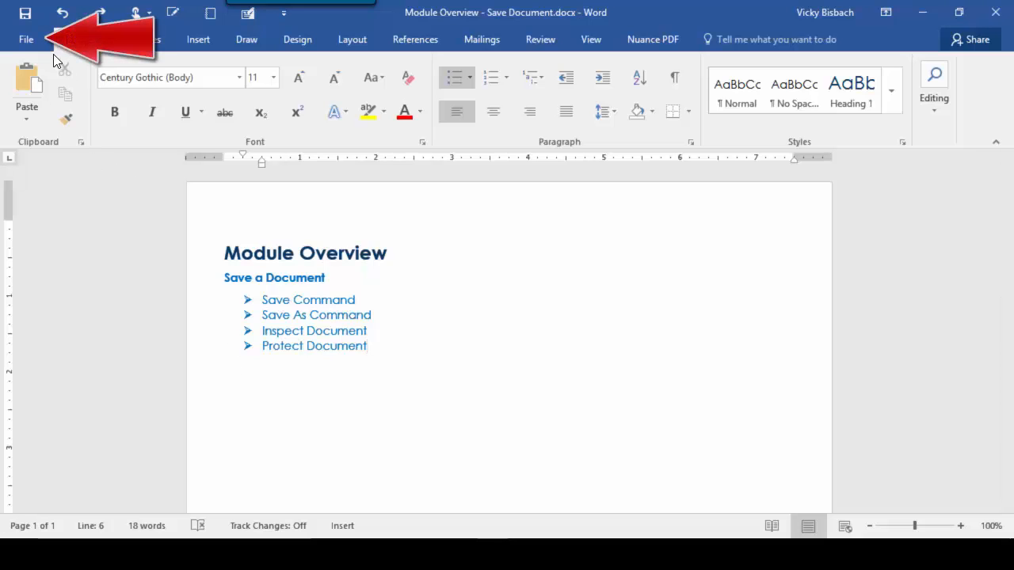
click(25, 38)
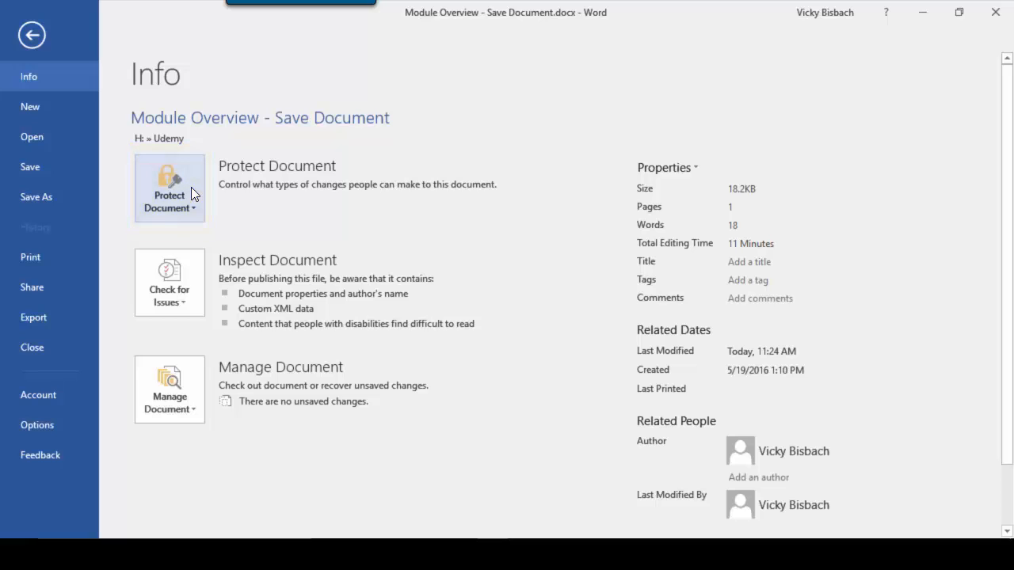
mouse_move(168, 282)
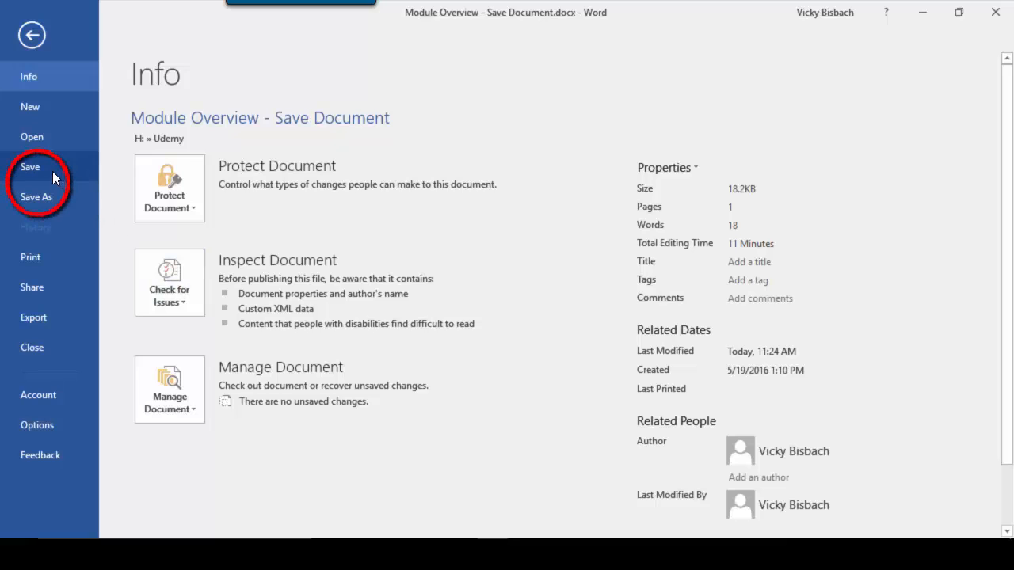
mouse_move(555, 418)
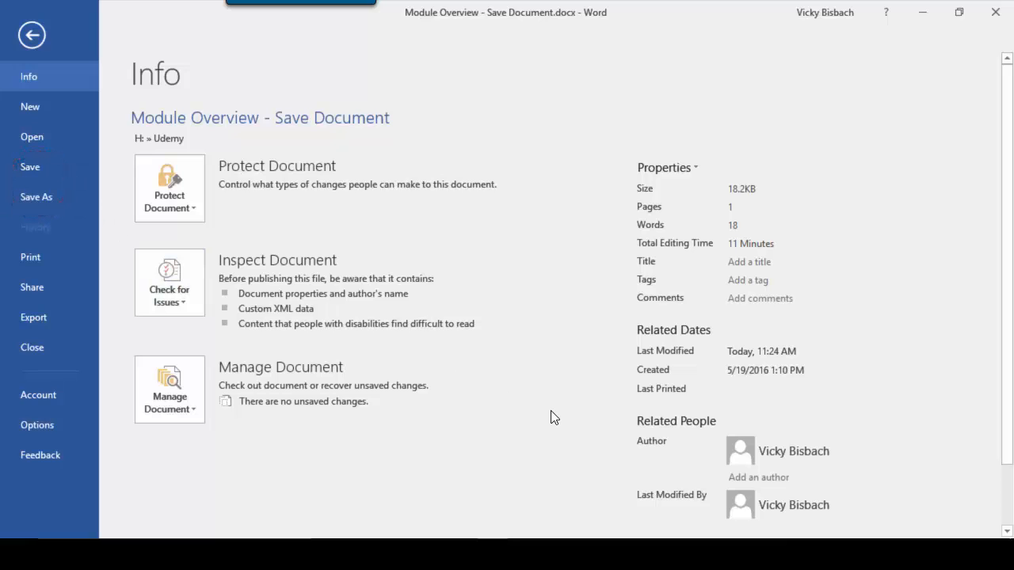